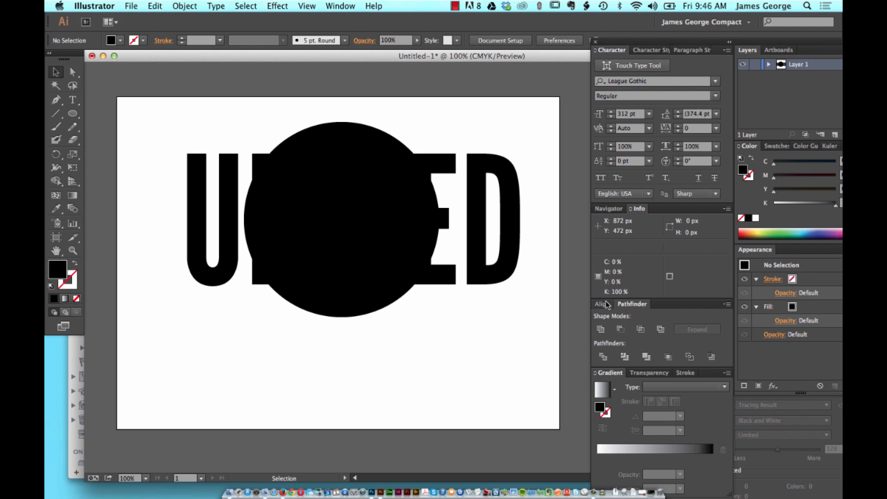
mouse_move(335, 262)
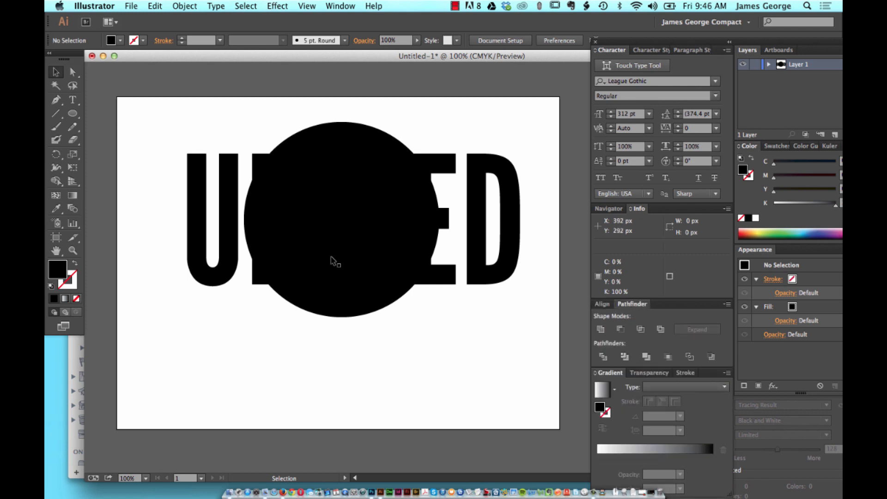
mouse_move(385, 141)
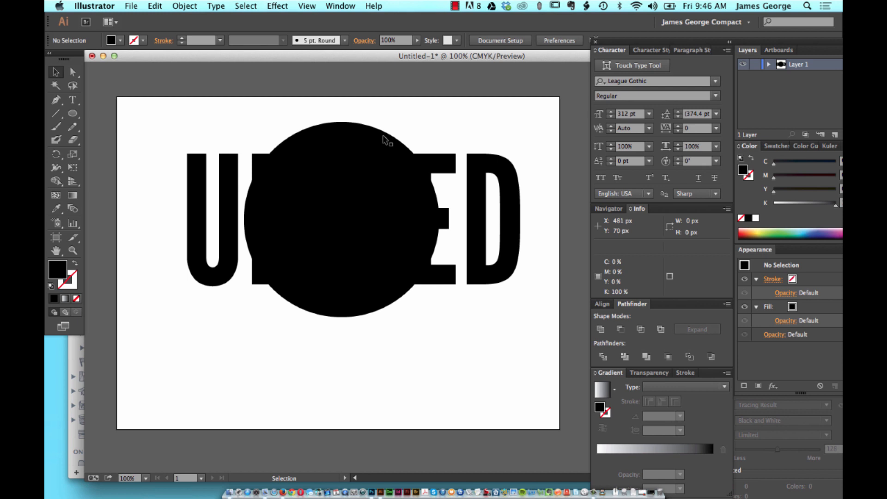
mouse_move(273, 120)
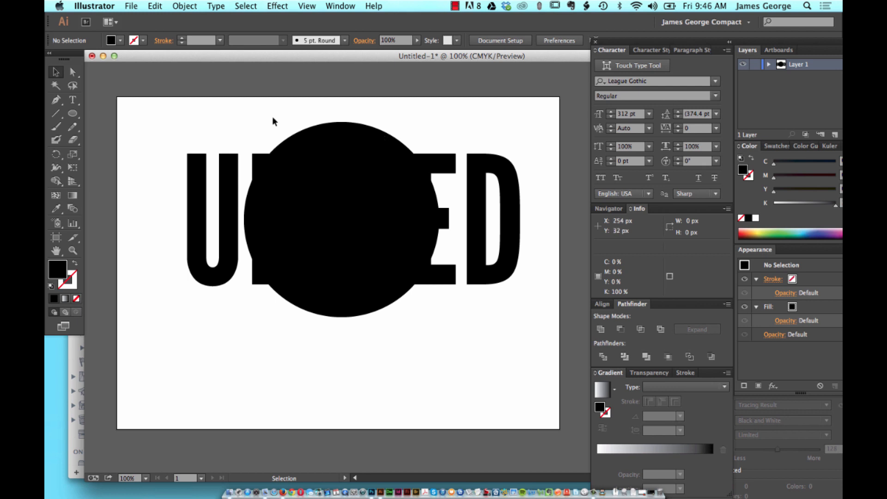
mouse_move(191, 192)
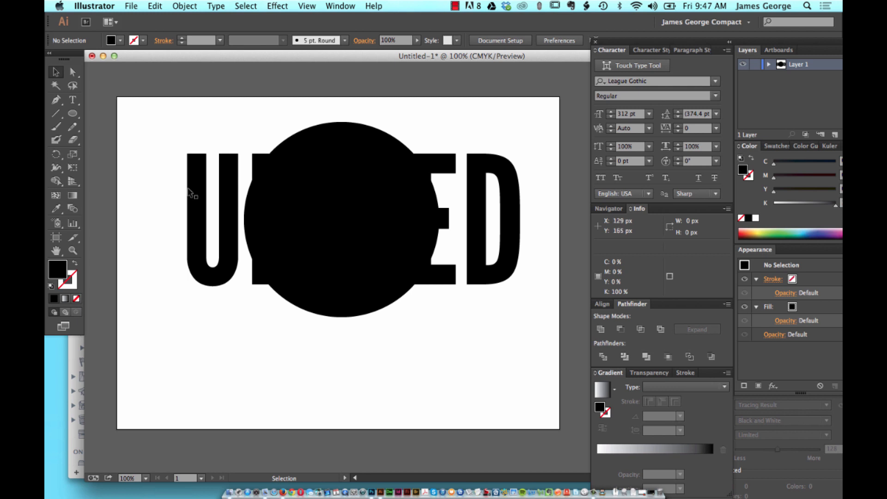
mouse_move(252, 204)
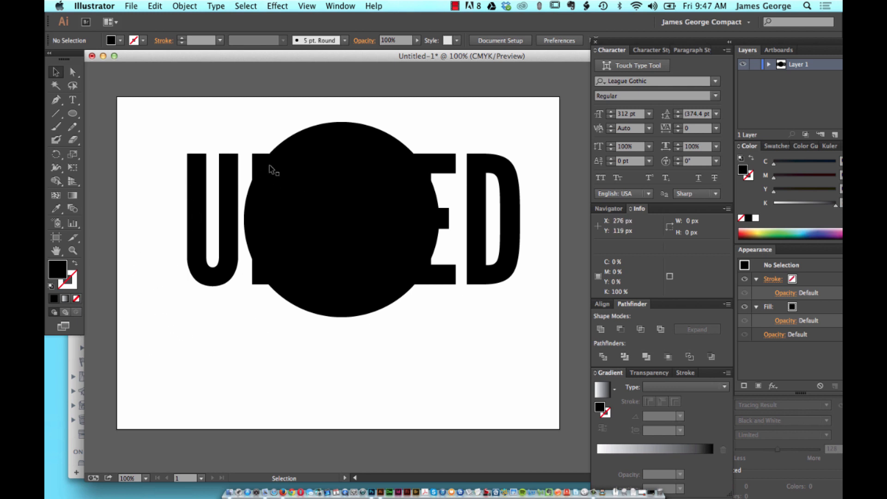
mouse_move(272, 221)
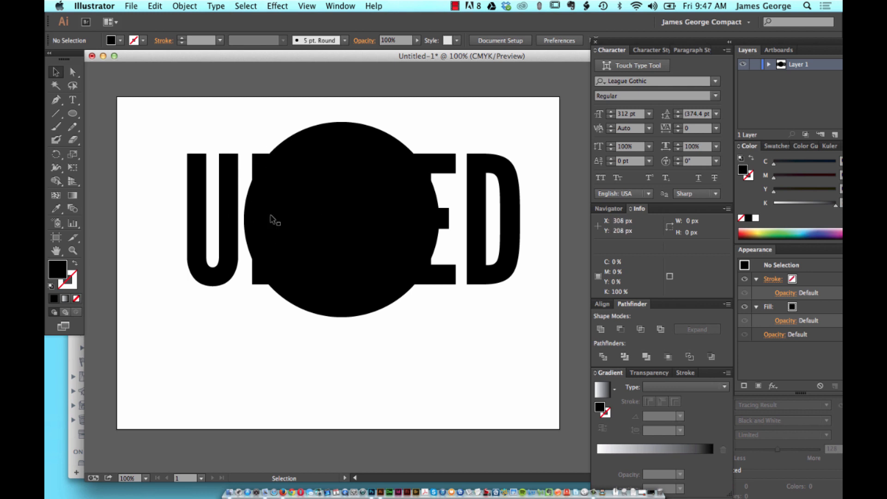
mouse_move(291, 144)
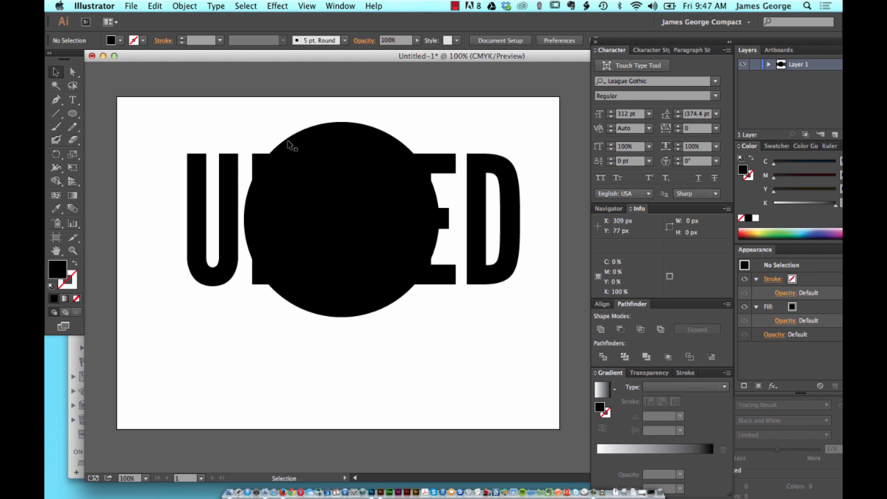
mouse_move(289, 141)
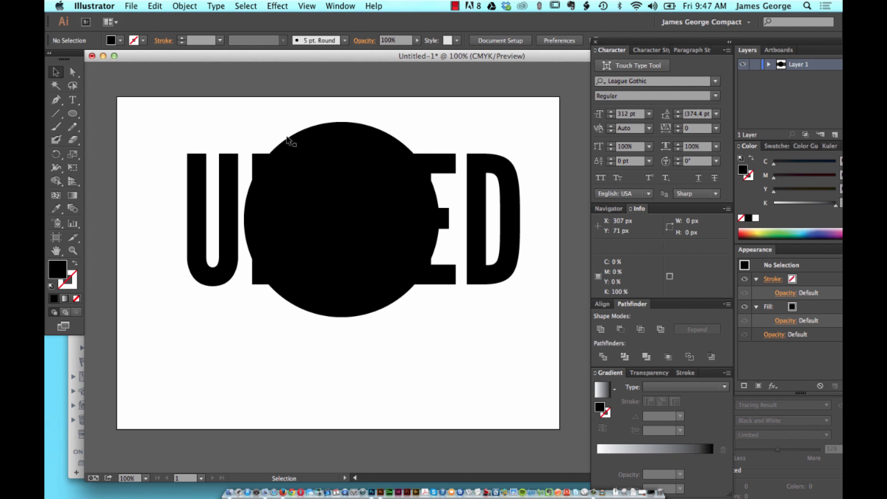
mouse_move(291, 174)
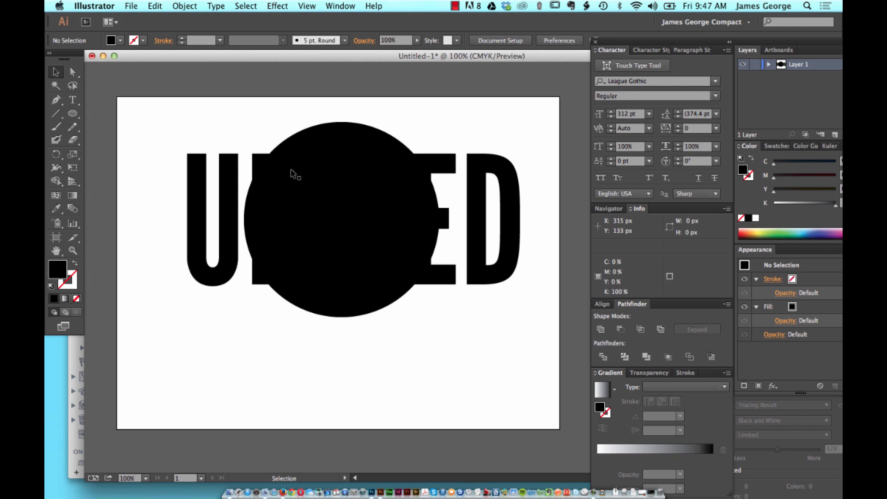
mouse_move(379, 225)
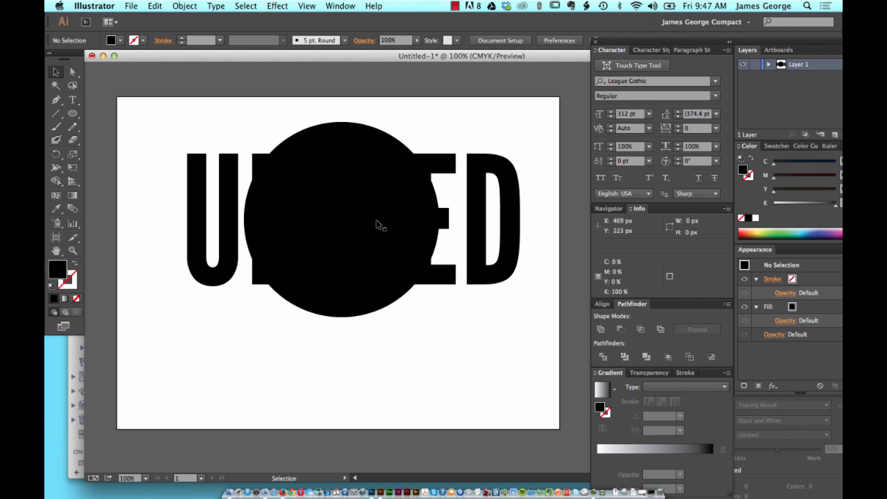
mouse_move(349, 274)
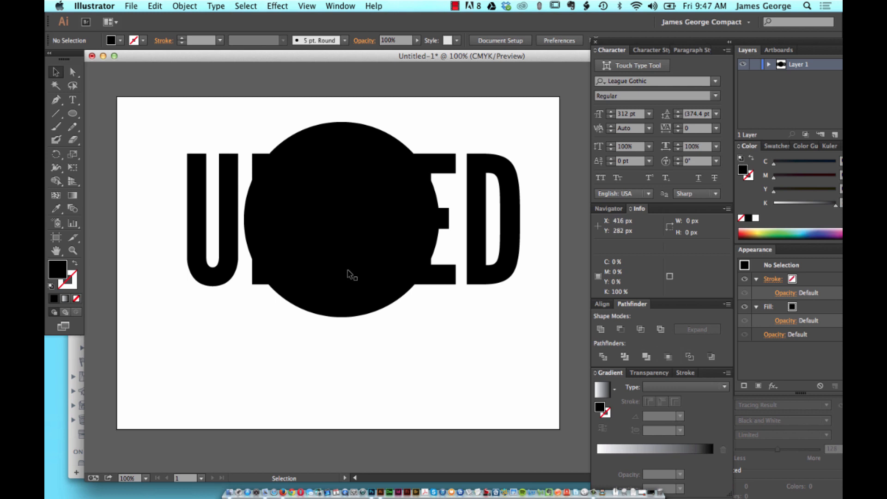
Step: Expand the UNITED text into a group of letter outline shapes via Object > Expand
left_click(229, 175)
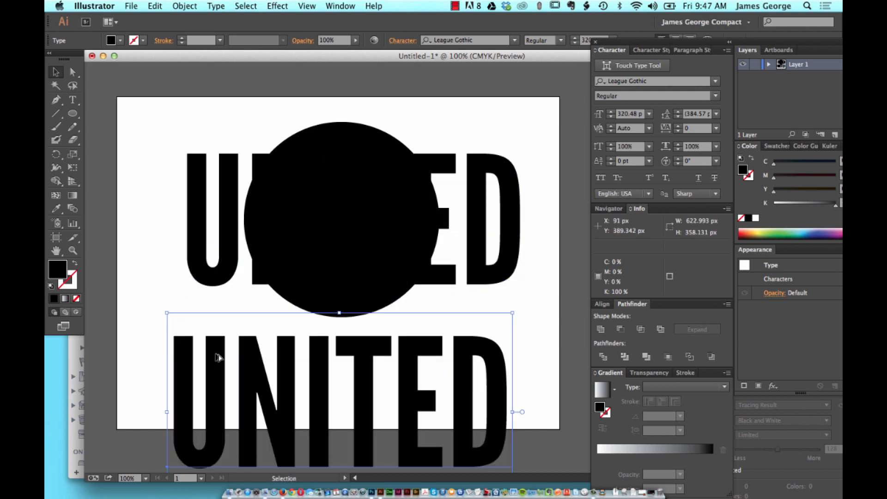
mouse_move(157, 326)
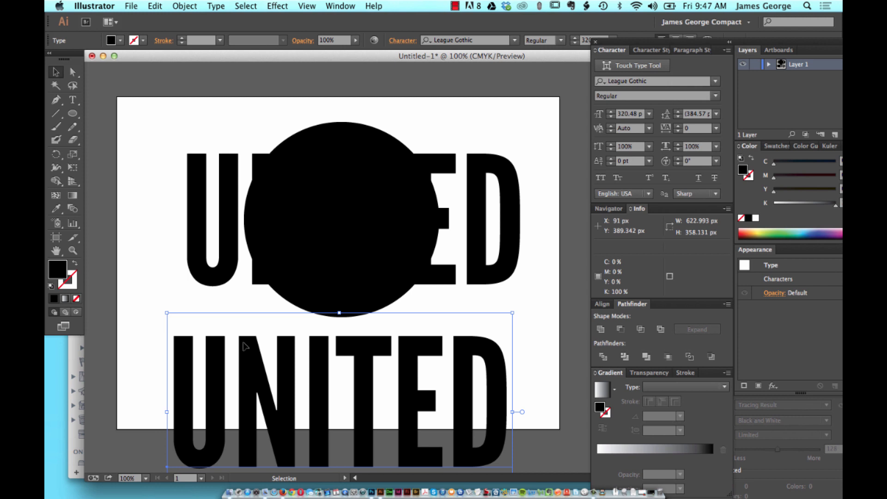
mouse_move(311, 390)
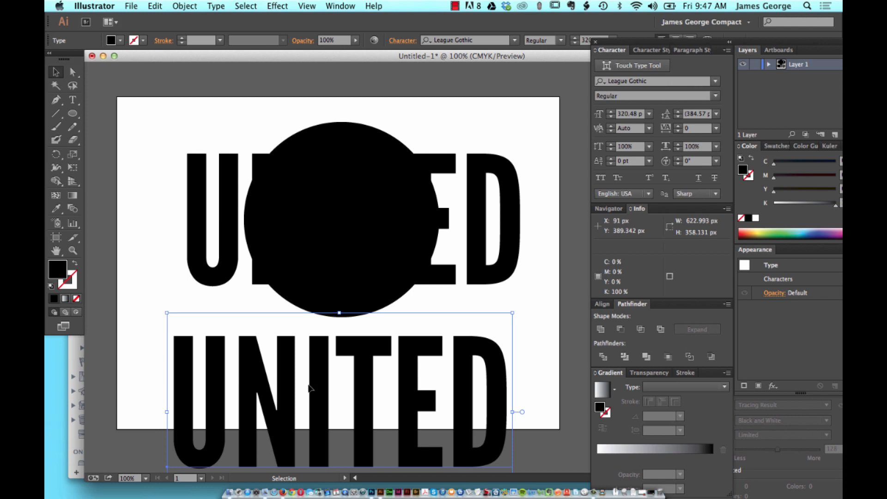
mouse_move(226, 380)
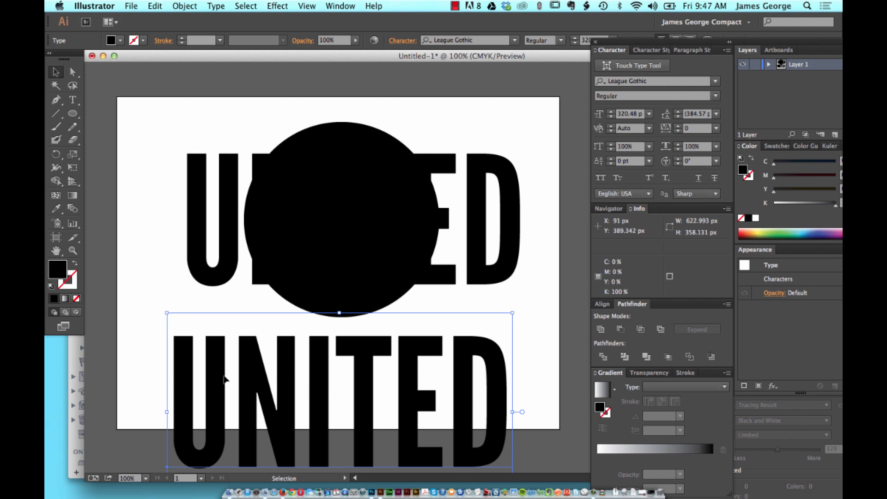
mouse_move(443, 107)
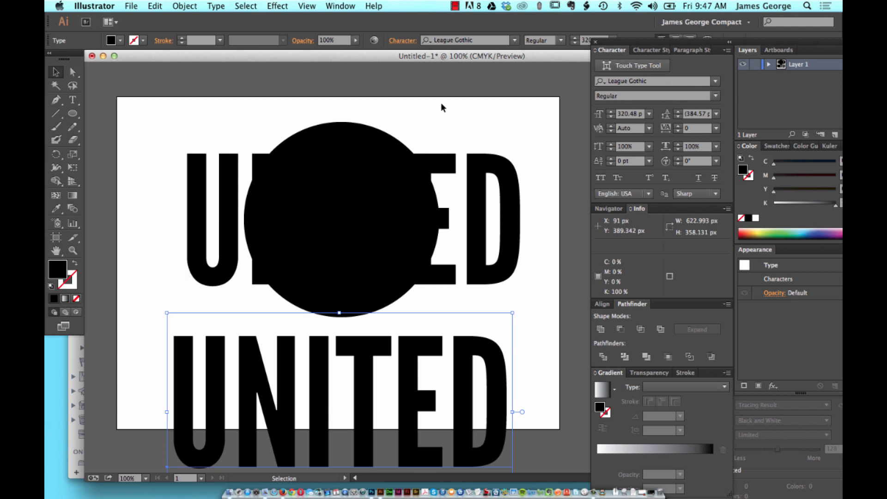
mouse_move(169, 256)
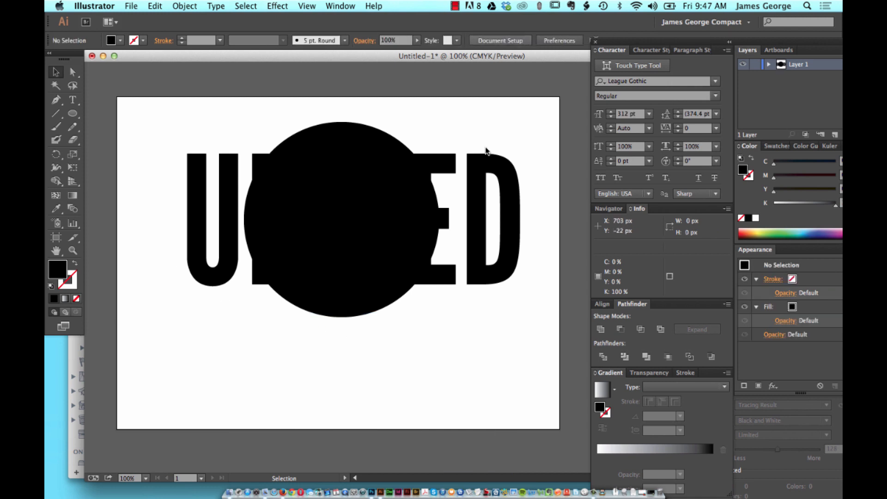
mouse_move(336, 290)
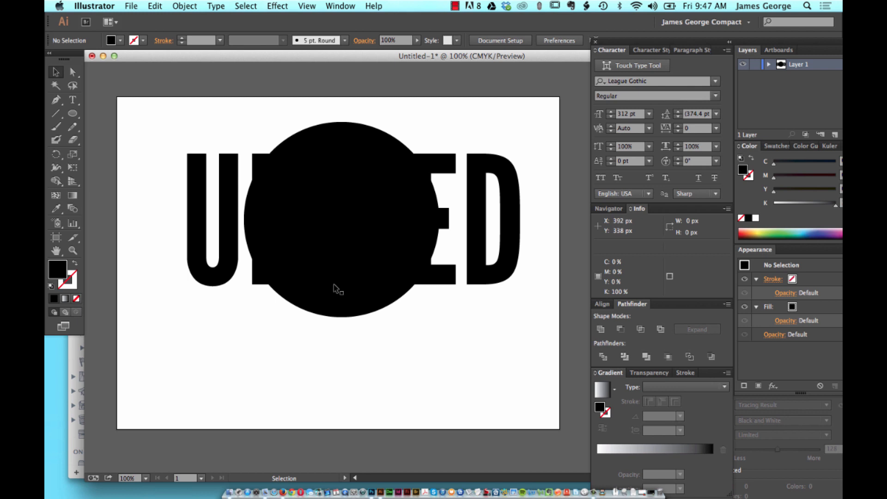
mouse_move(371, 285)
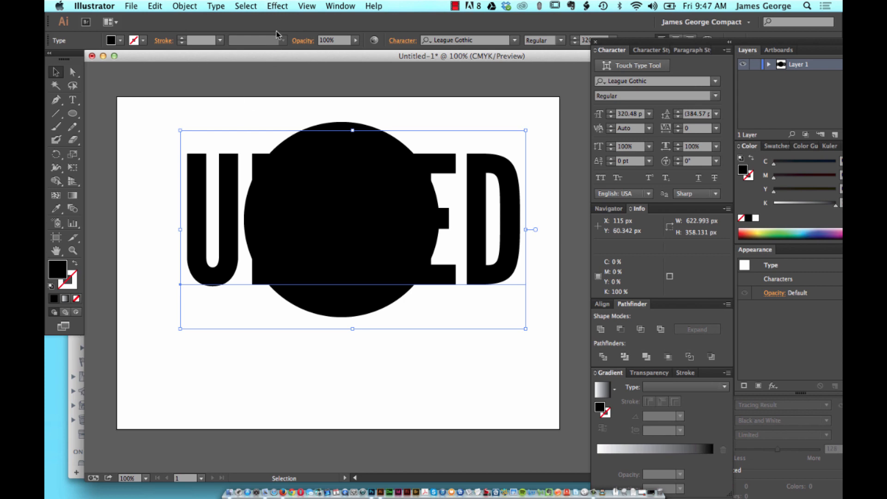
left_click(246, 6)
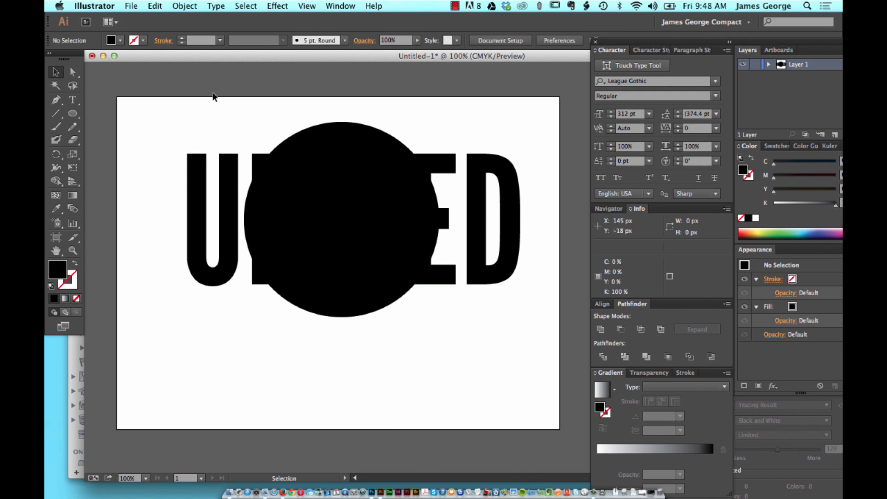
mouse_move(299, 168)
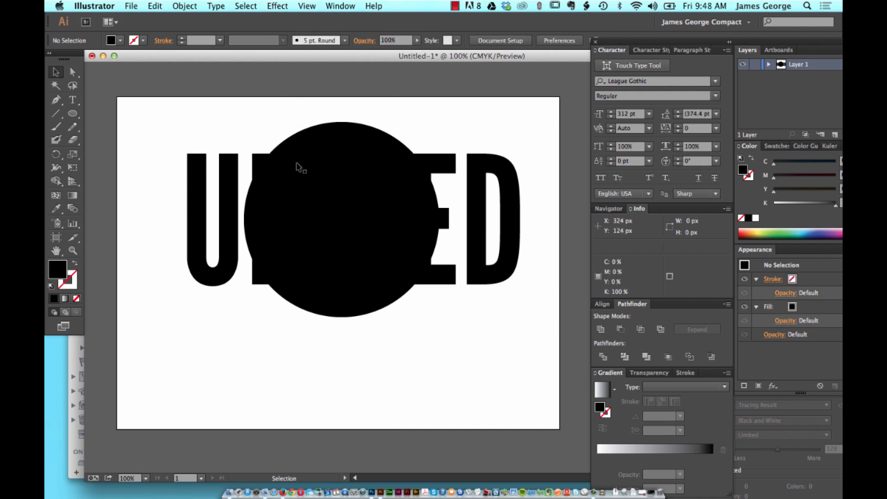
mouse_move(251, 169)
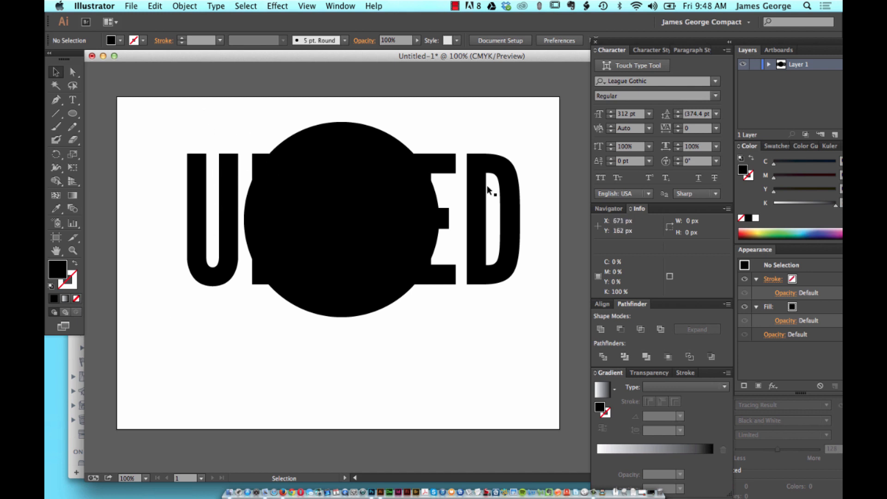
mouse_move(157, 105)
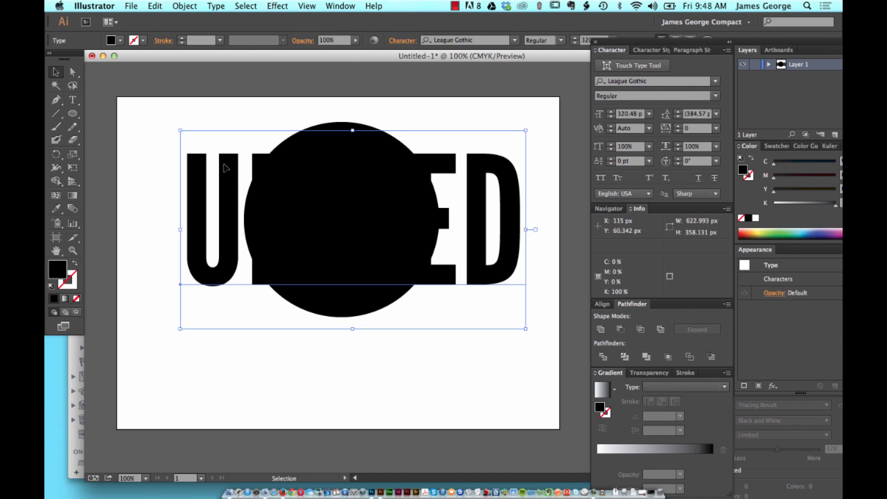
mouse_move(237, 206)
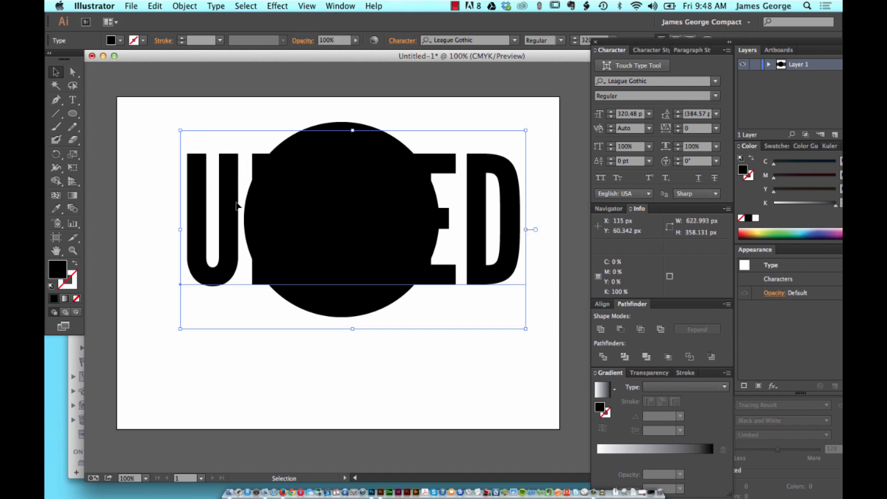
left_click(184, 6)
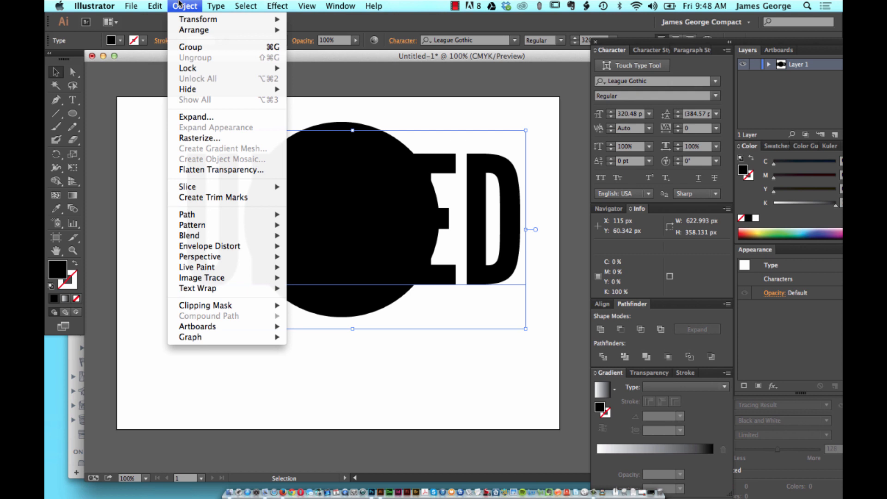
mouse_move(196, 117)
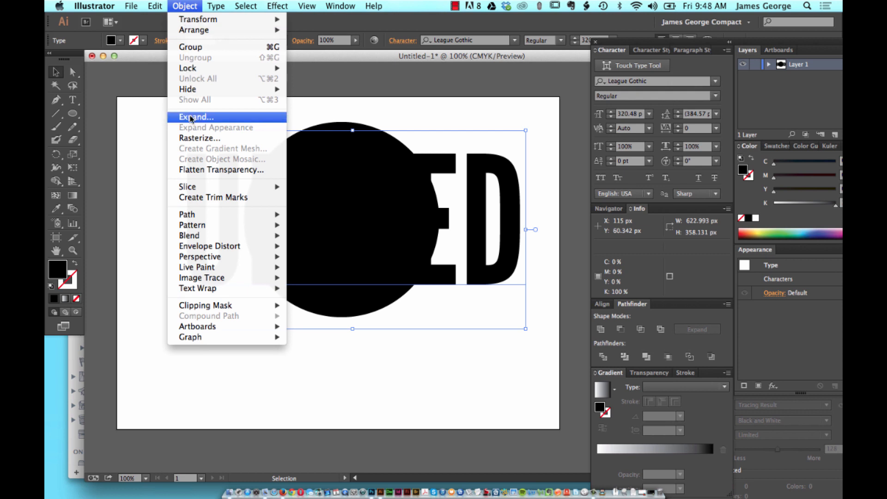
left_click(196, 117)
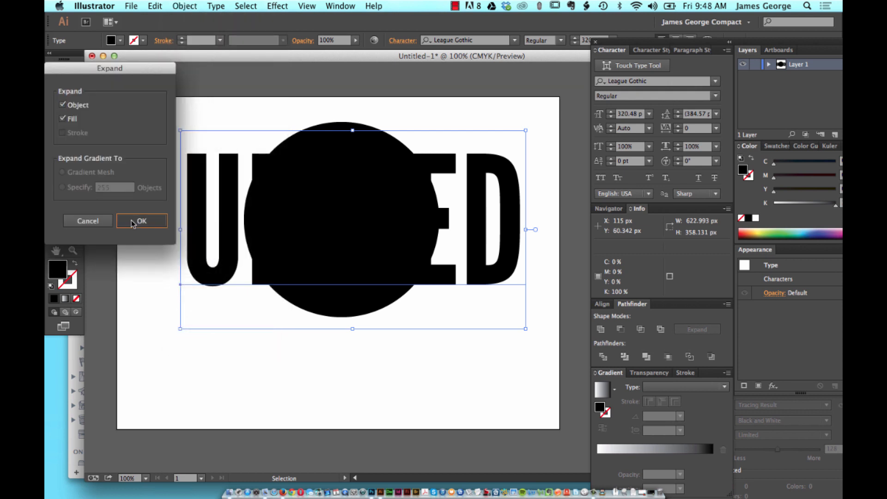
left_click(141, 221)
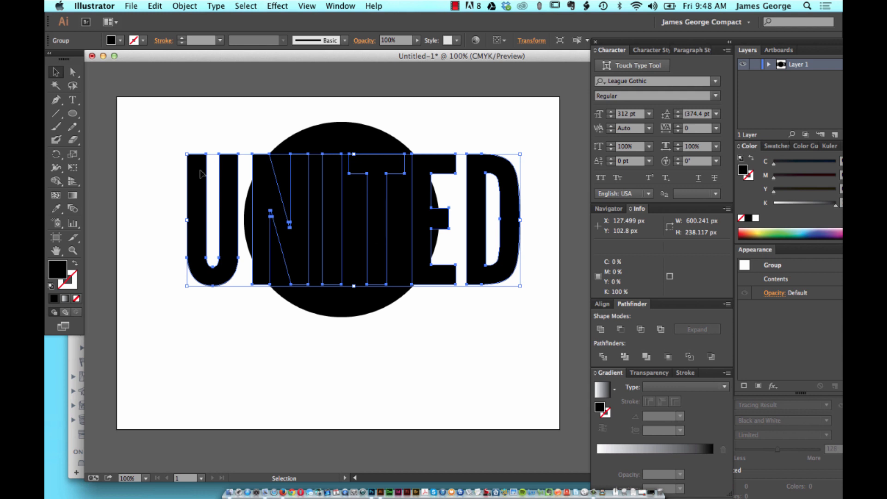
mouse_move(80, 294)
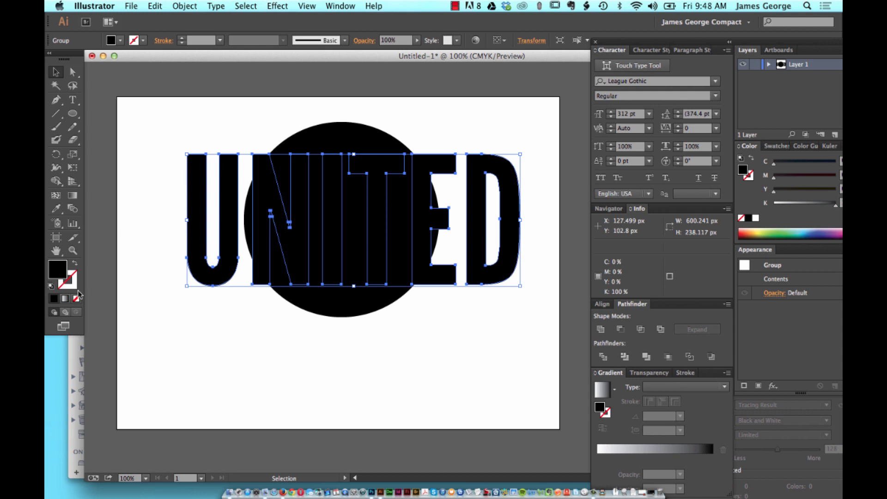
mouse_move(220, 176)
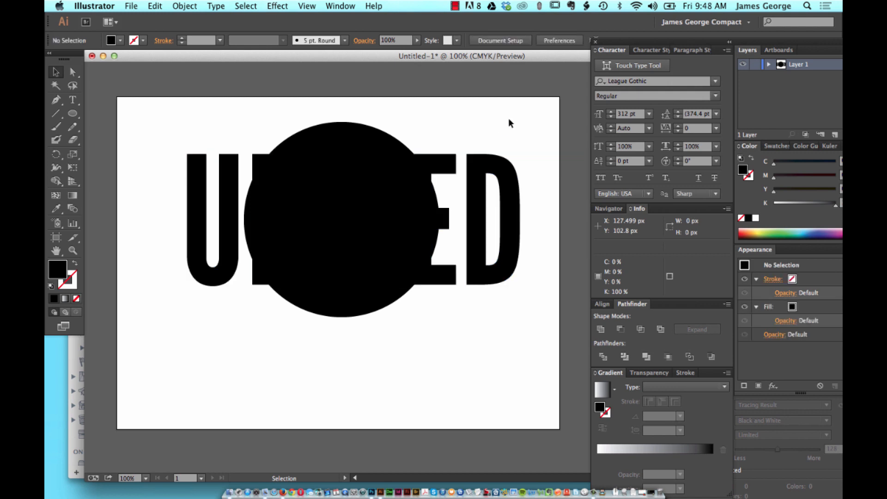
Step: Select the circle and all letters, then Exclude their overlaps in Pathfinder
left_click(340, 220)
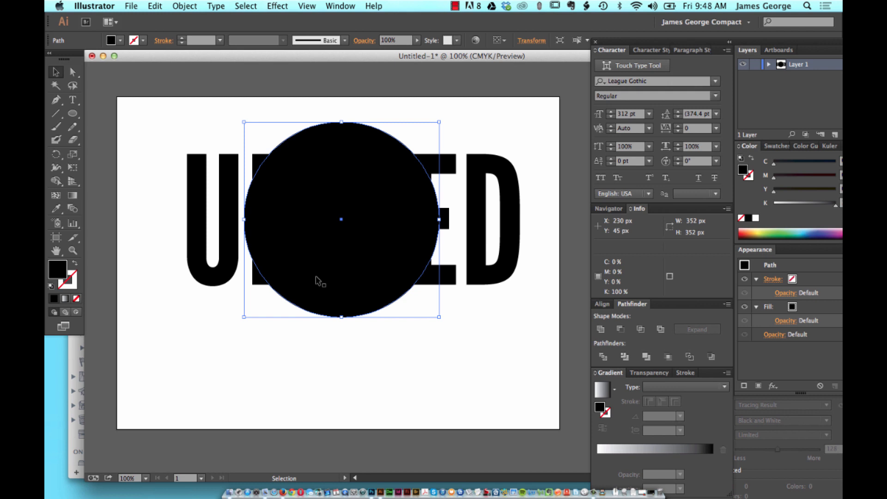
left_click(152, 118)
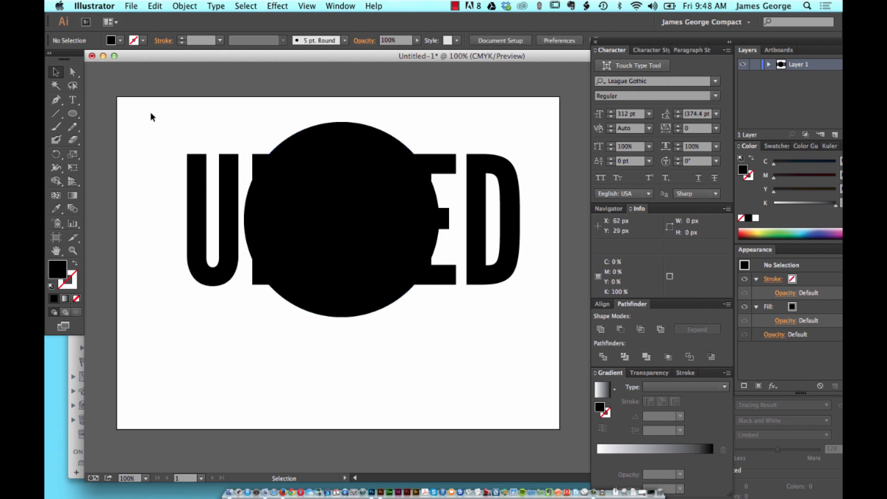
key("cmd+a")
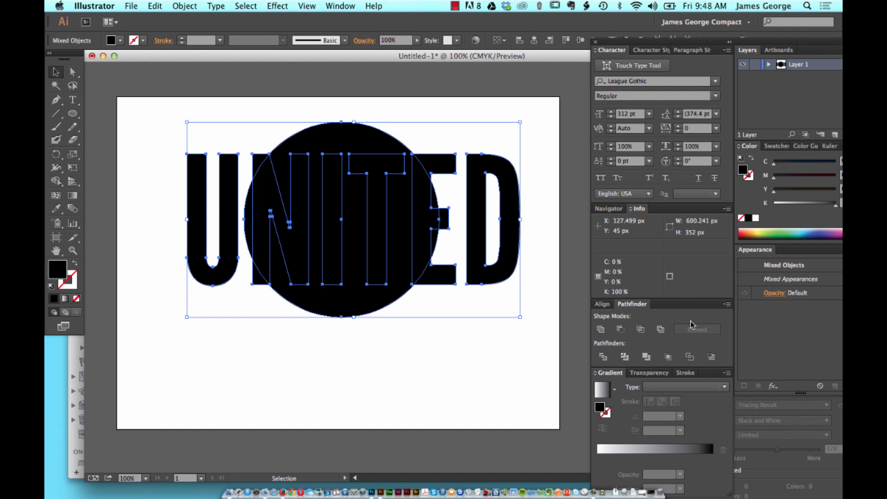
mouse_move(633, 310)
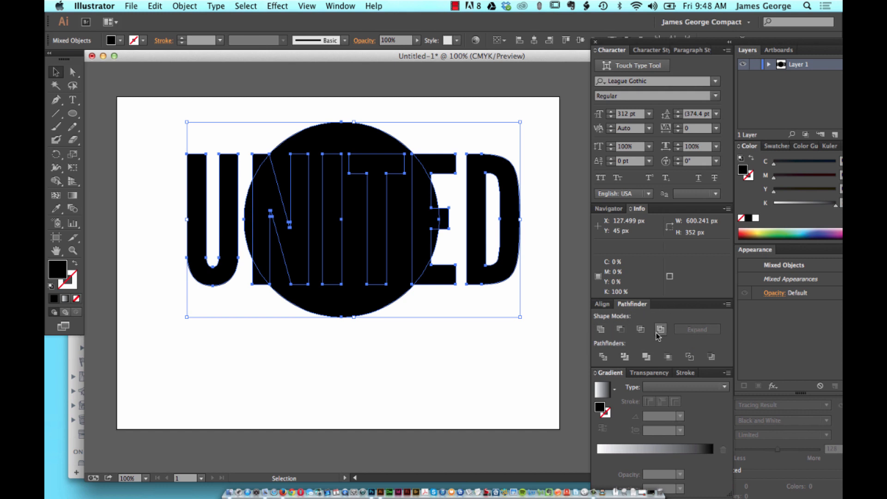
mouse_move(660, 329)
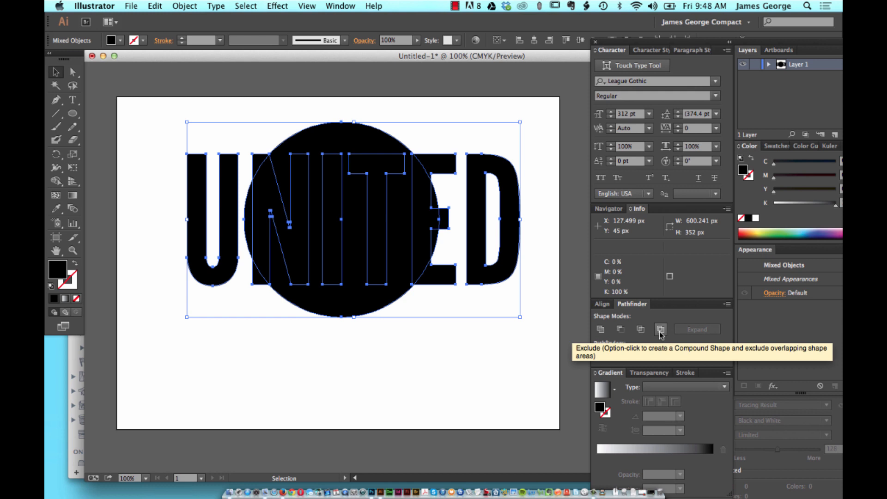
mouse_move(369, 335)
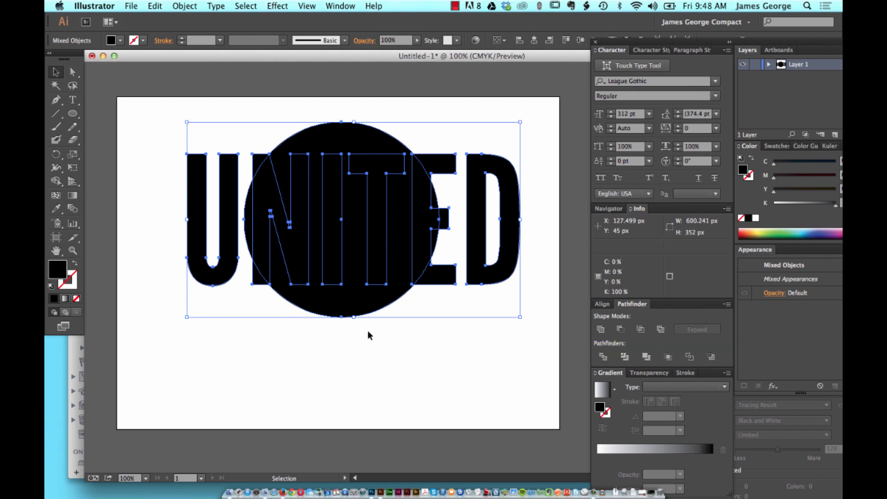
mouse_move(262, 179)
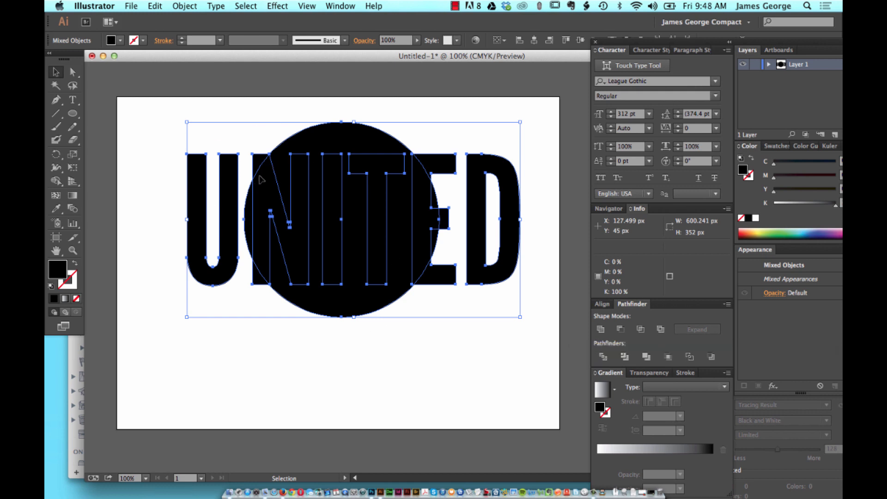
mouse_move(285, 172)
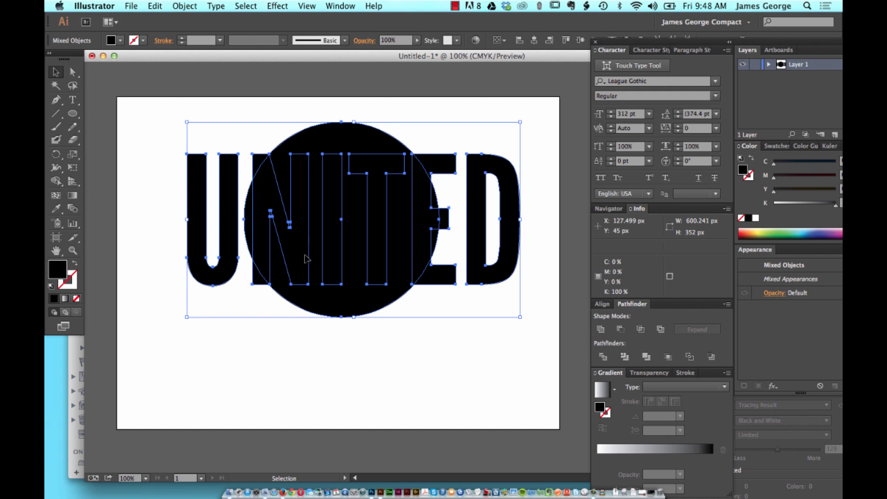
mouse_move(373, 168)
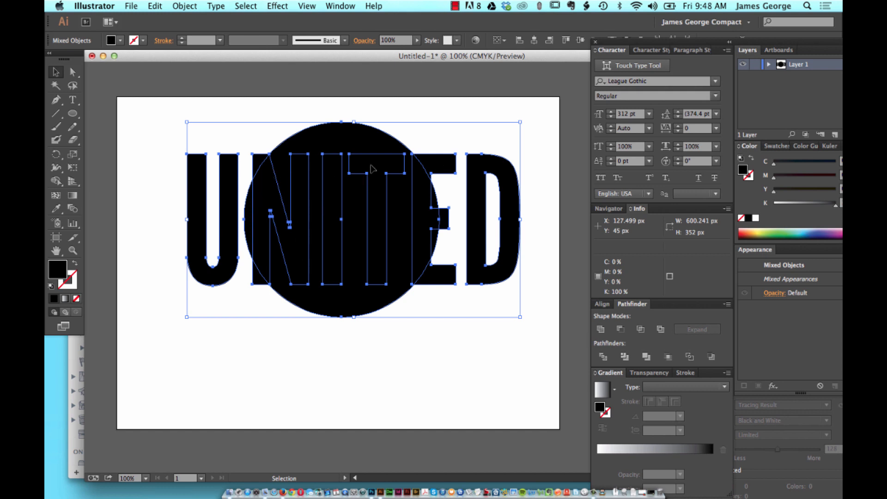
mouse_move(421, 249)
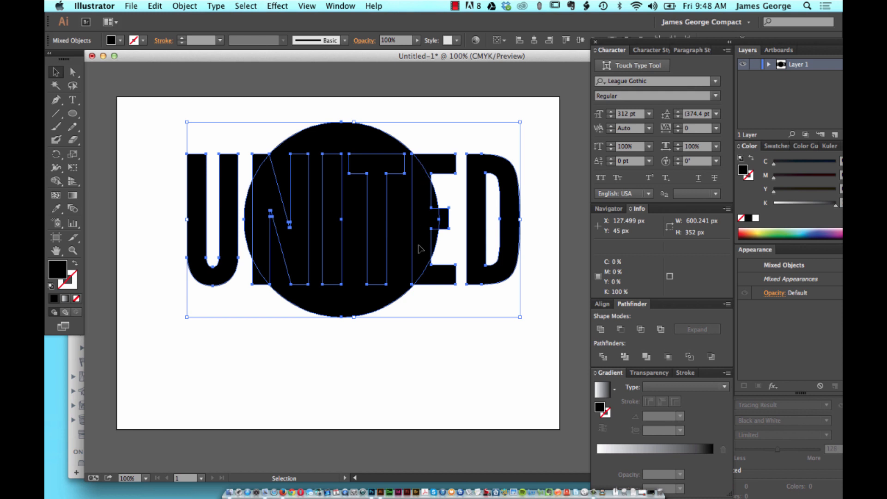
mouse_move(430, 210)
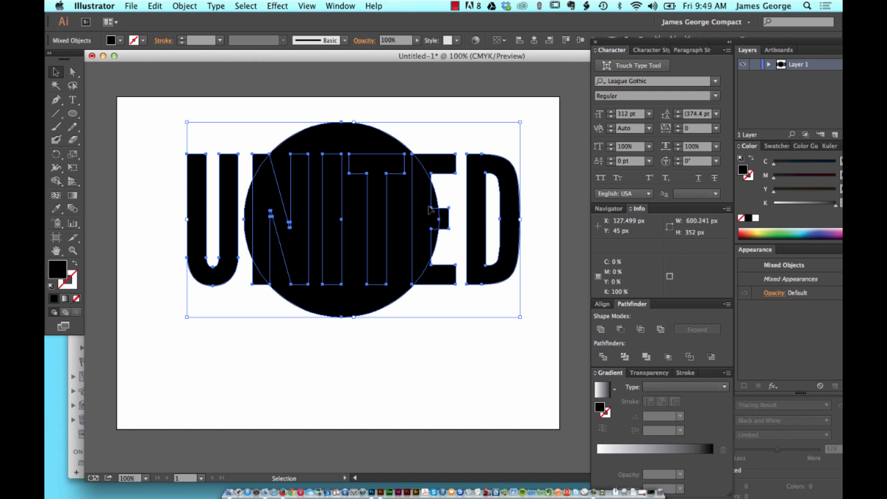
mouse_move(339, 134)
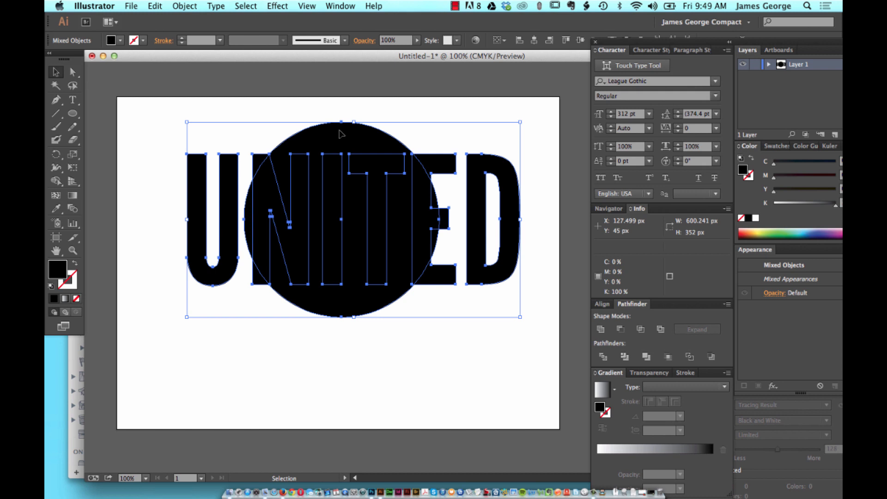
mouse_move(266, 159)
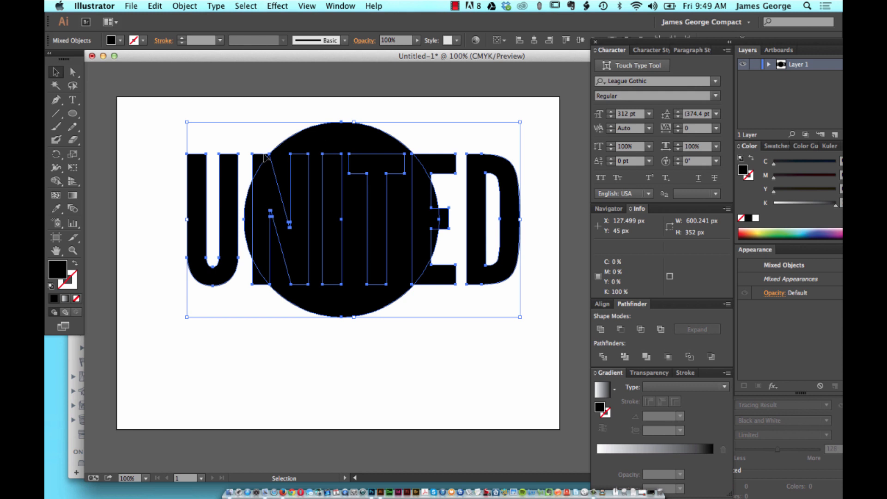
mouse_move(461, 337)
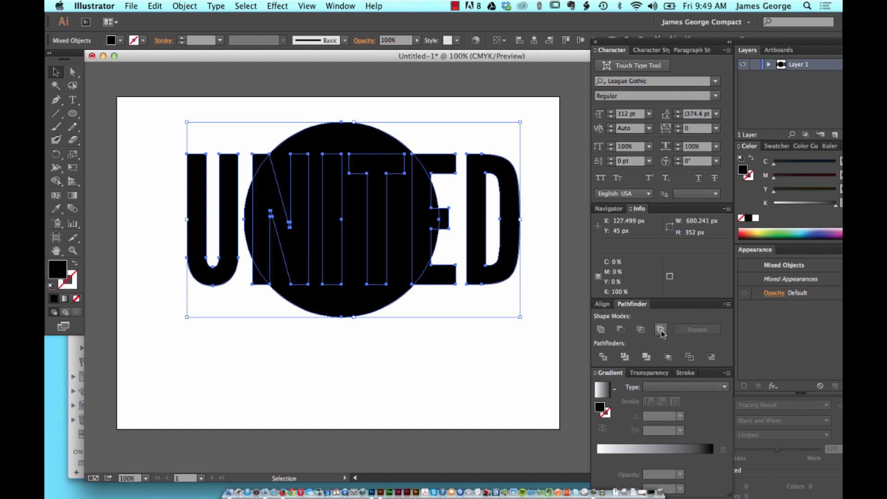
mouse_move(651, 332)
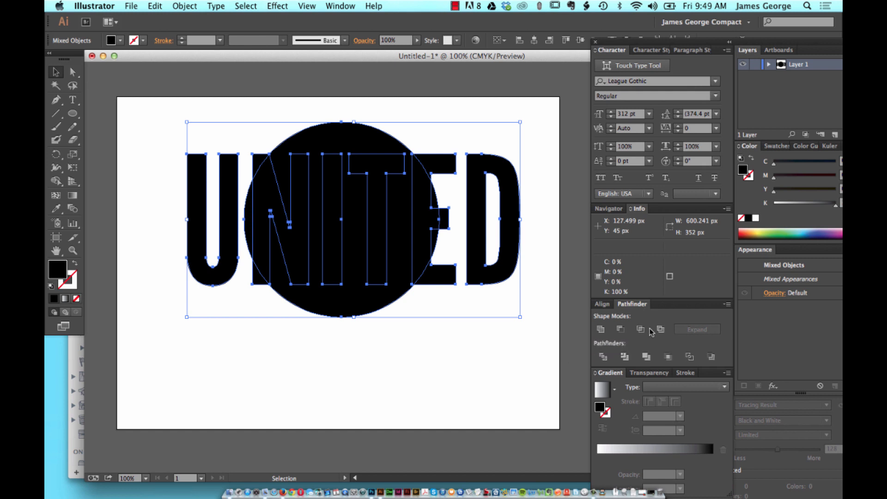
left_click(660, 329)
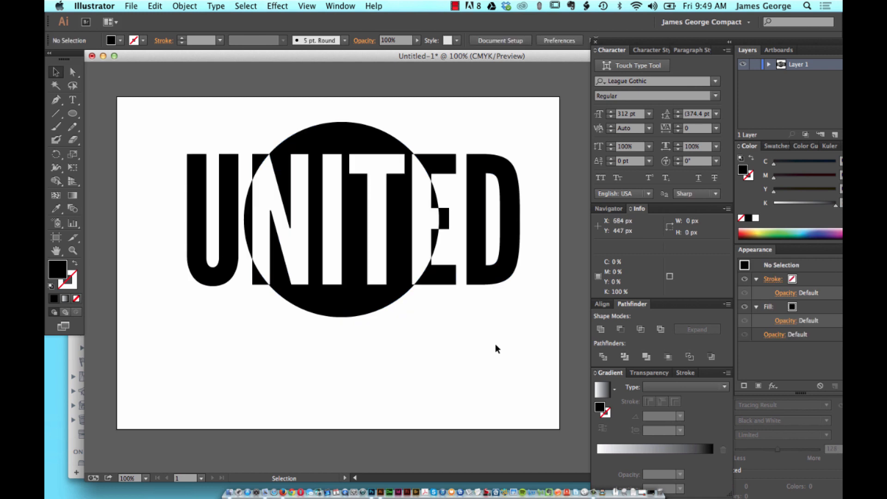
mouse_move(204, 146)
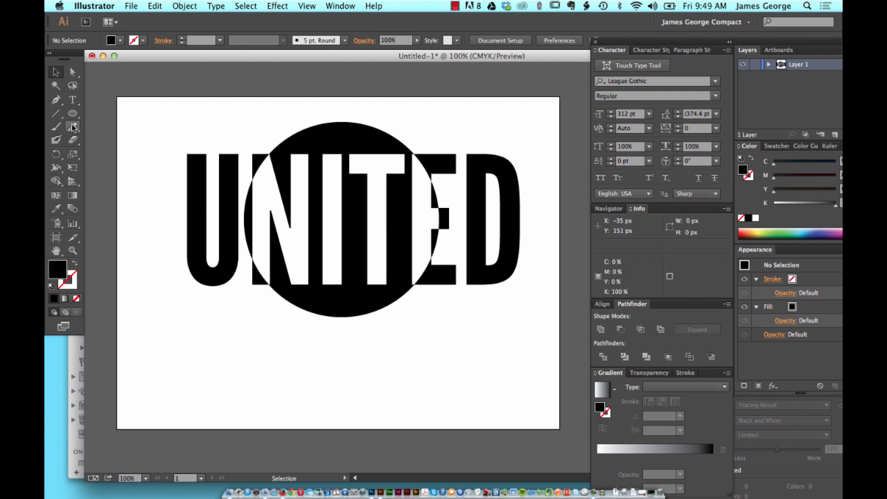
Step: Draw a black rectangle from the artboard's top-left to bottom-right corner
left_click(72, 113)
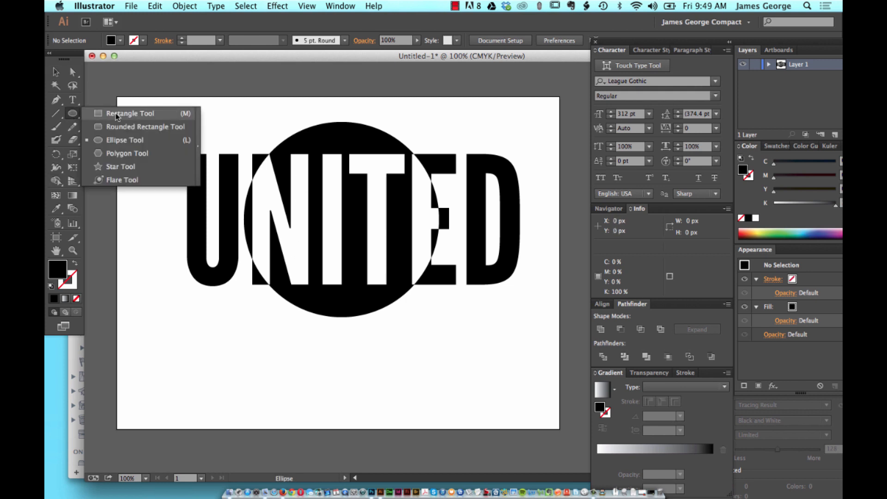
left_click(130, 113)
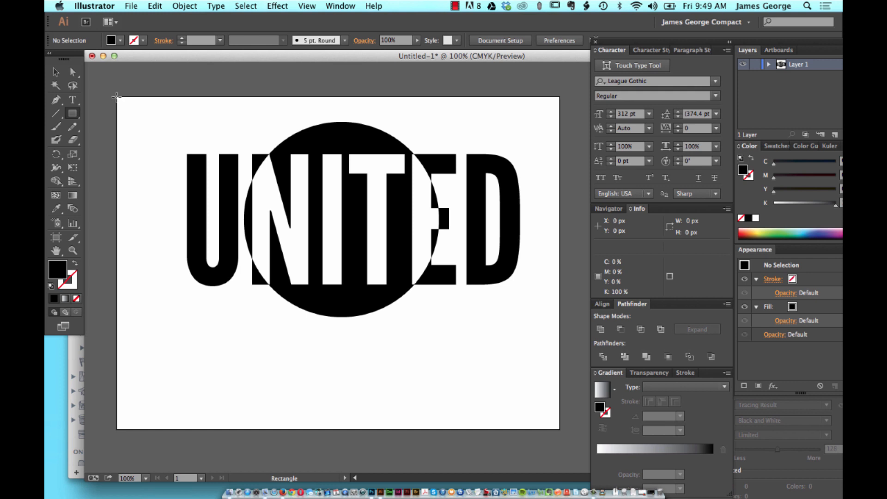
left_click_drag(116, 97, 515, 371)
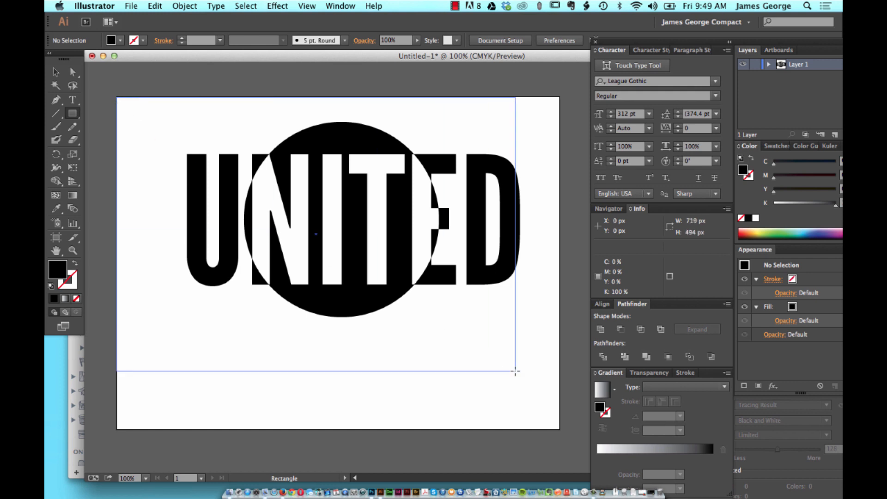
left_click_drag(515, 372, 559, 430)
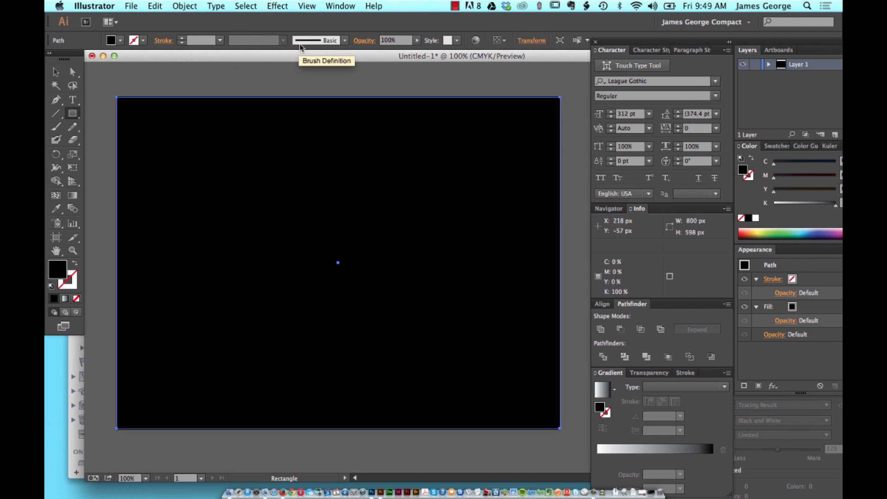
Step: Send the rectangle to the back so it sits behind the UNITED lettering
left_click(184, 5)
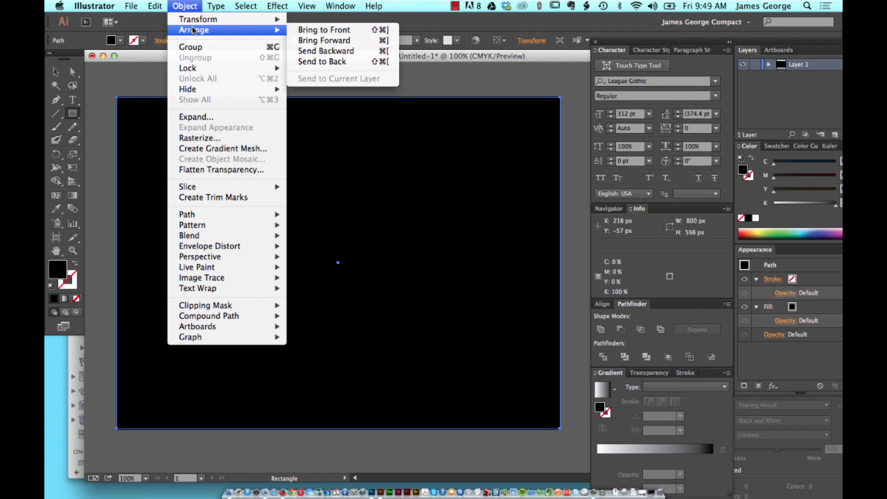
mouse_move(198, 19)
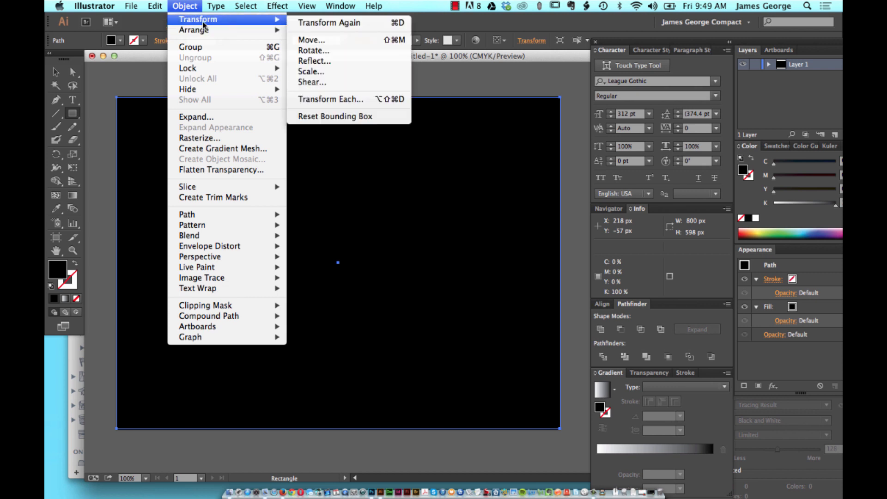
mouse_move(194, 30)
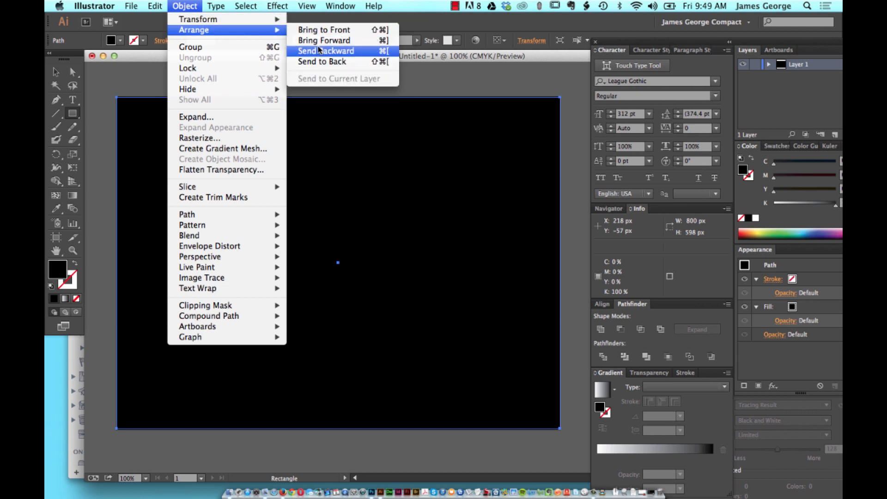
left_click(326, 50)
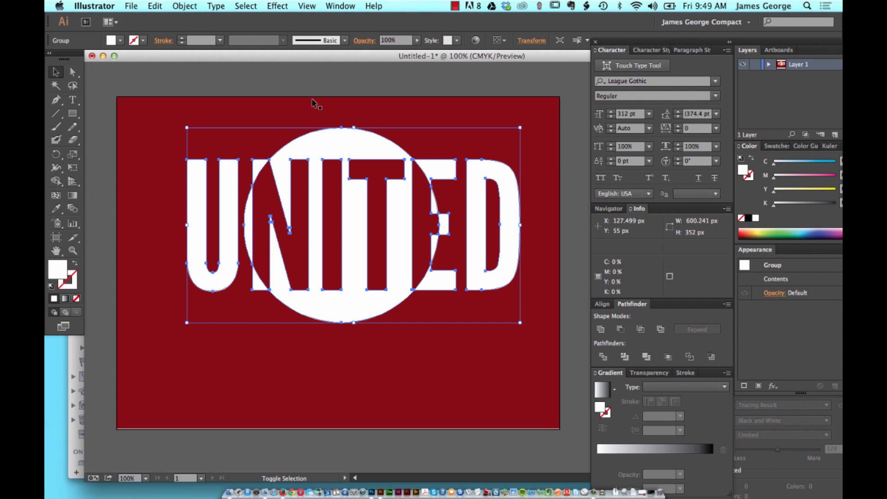
Step: Drag the white UNITED emblem down to centre it on the red background
left_click_drag(337, 226, 336, 267)
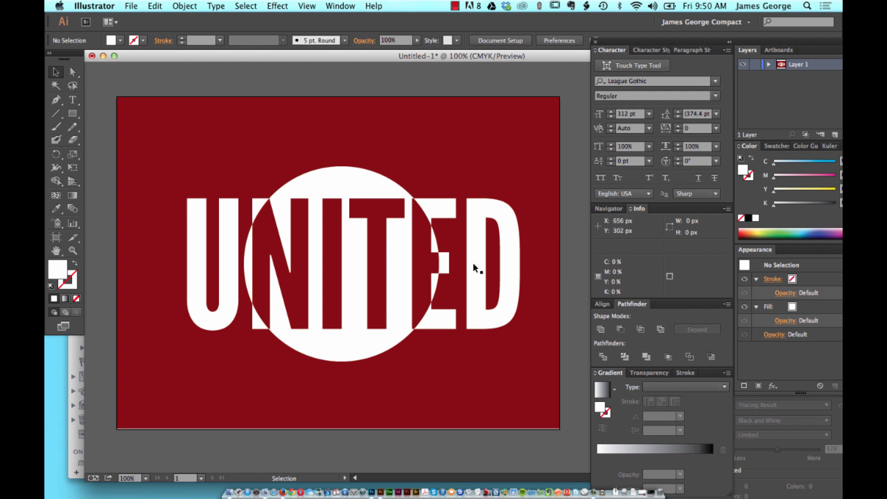
mouse_move(334, 205)
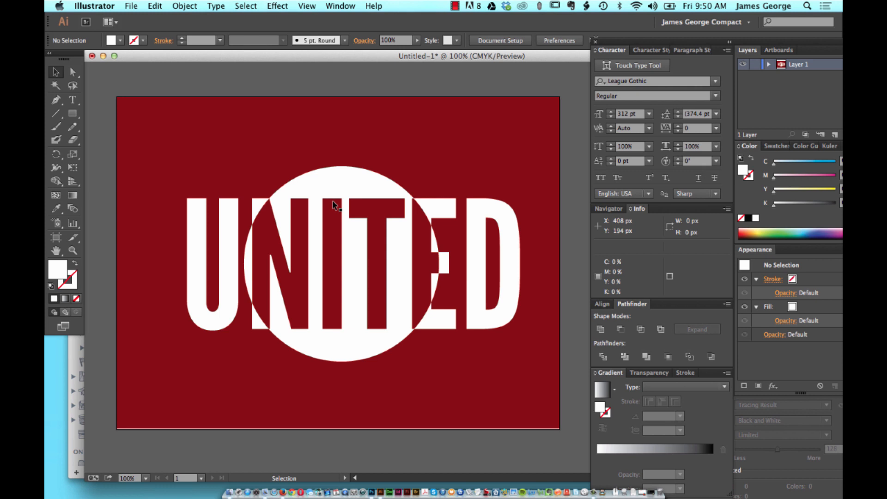
mouse_move(391, 183)
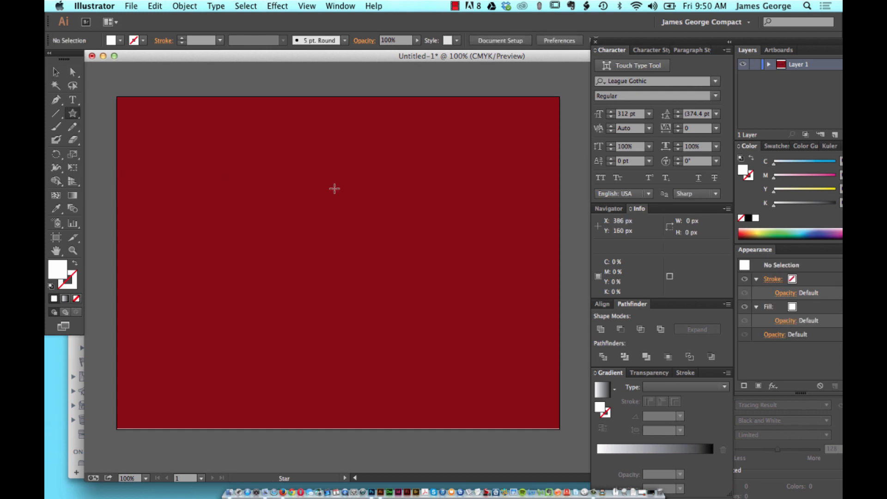
left_click_drag(261, 90, 333, 250)
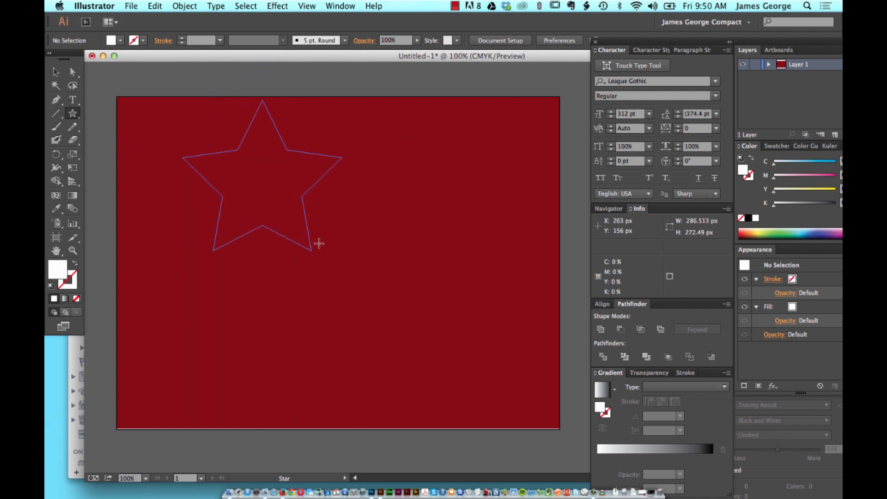
left_click_drag(319, 243, 316, 112)
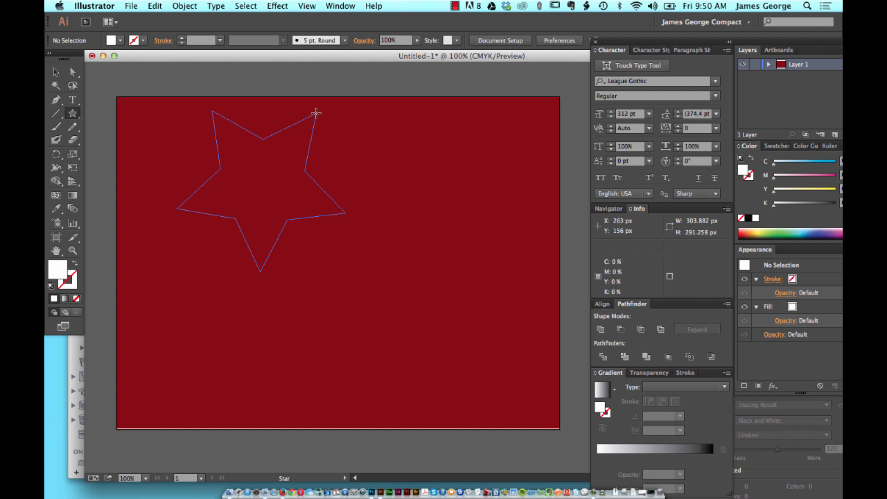
left_click_drag(317, 113, 385, 155)
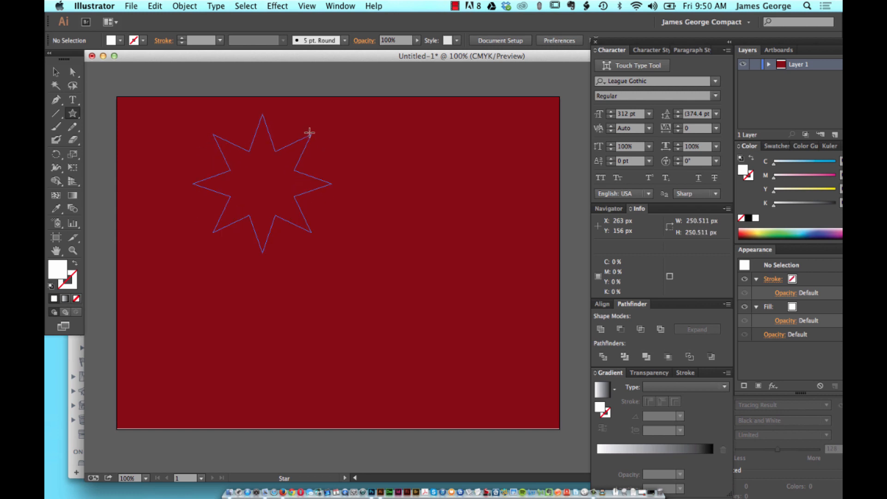
left_click(310, 133)
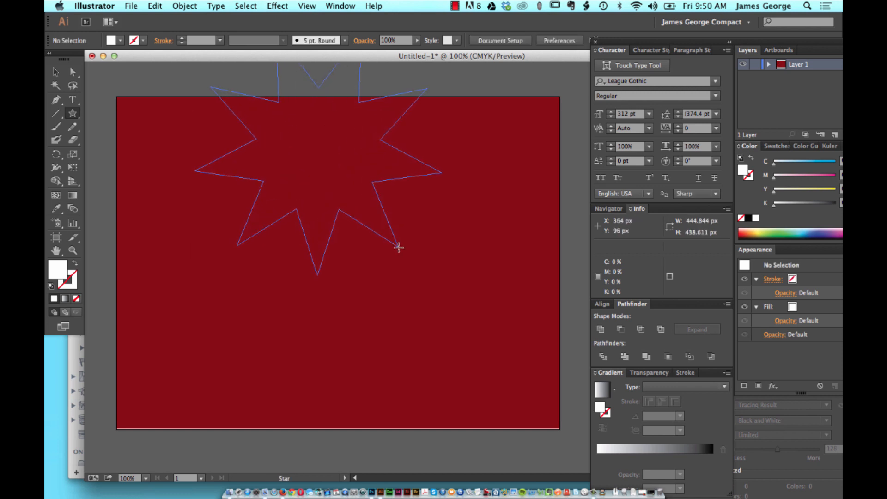
left_click_drag(400, 248, 376, 145)
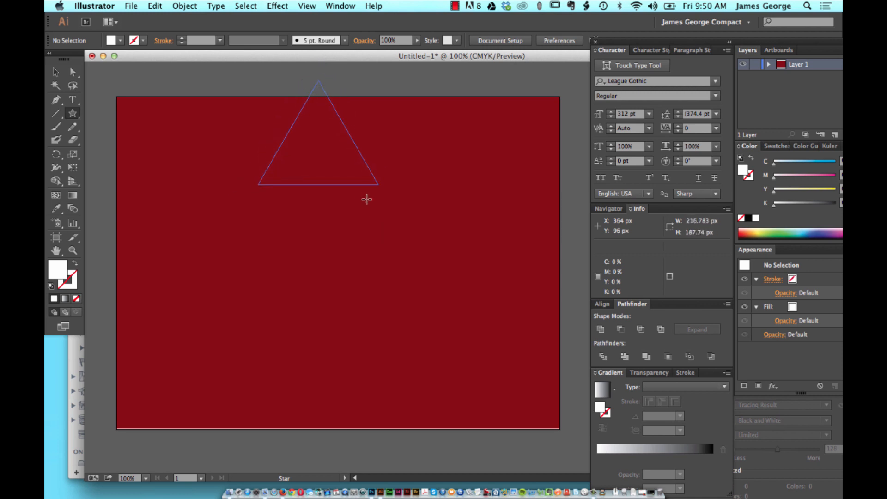
left_click_drag(367, 199, 339, 165)
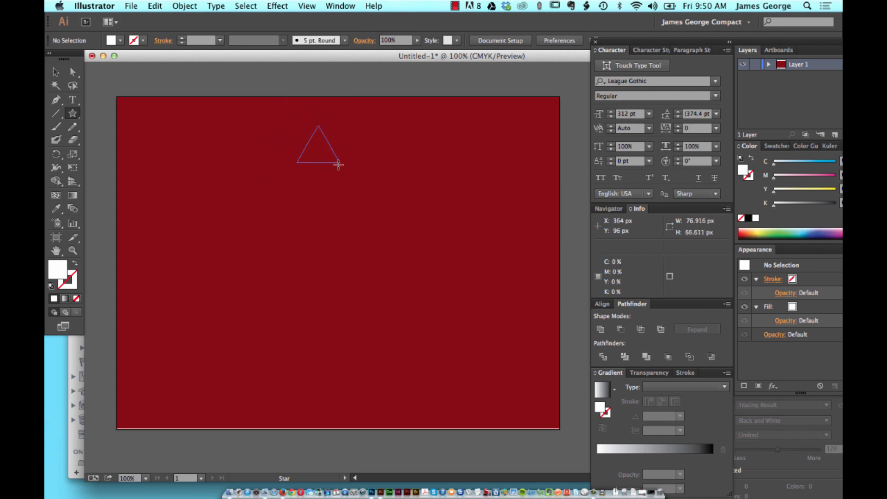
left_click_drag(338, 165, 396, 223)
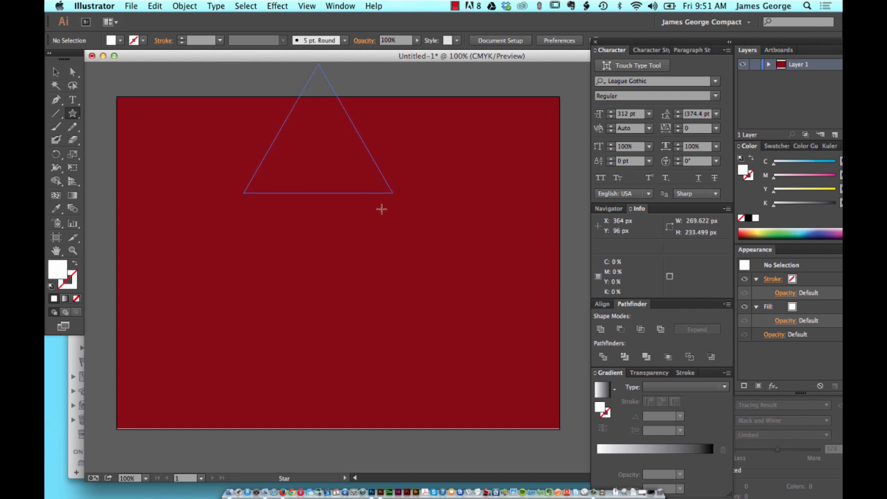
left_click_drag(382, 209, 333, 165)
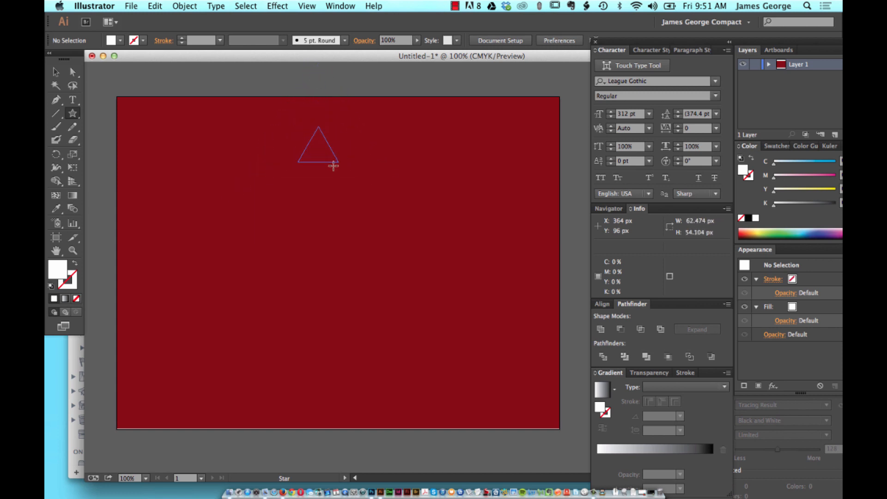
left_click_drag(334, 167, 371, 181)
type("A")
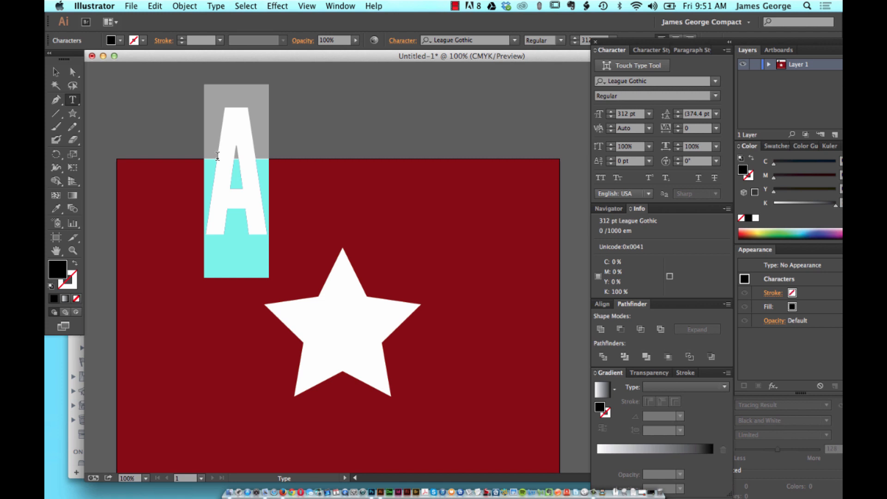
Step: Set the letter A's font to Helvetica with the Bold style
left_click(452, 40)
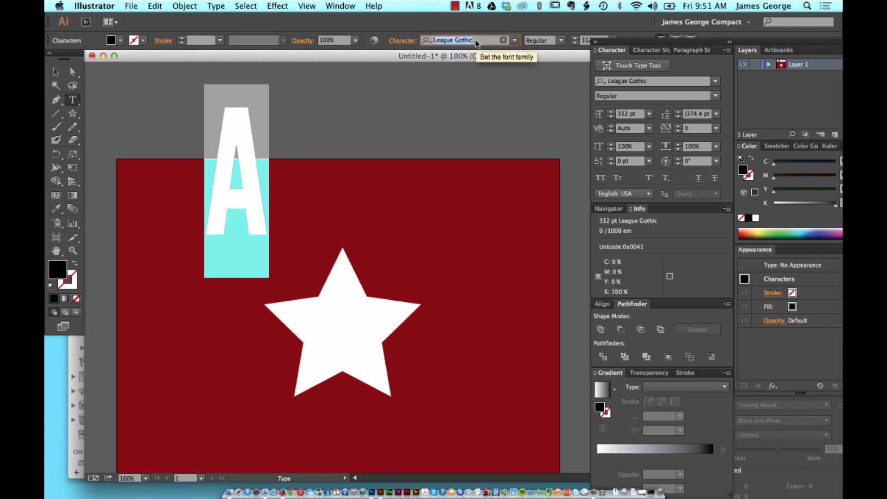
type("hel")
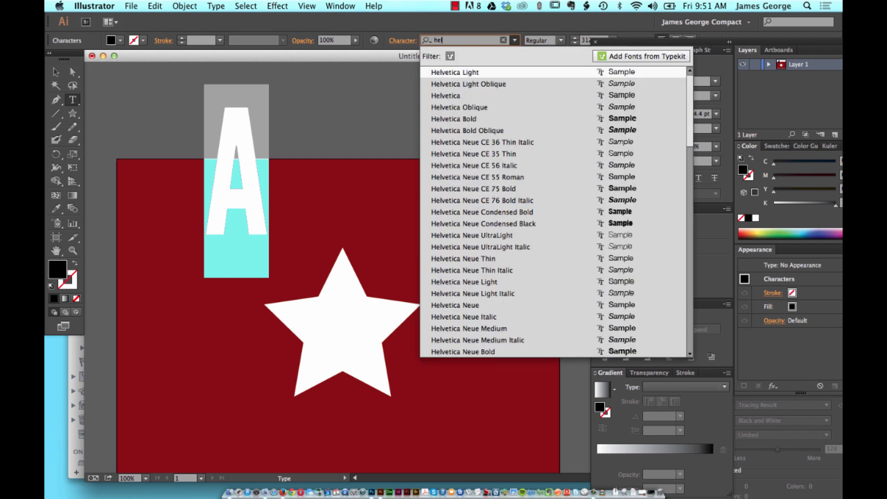
left_click(446, 95)
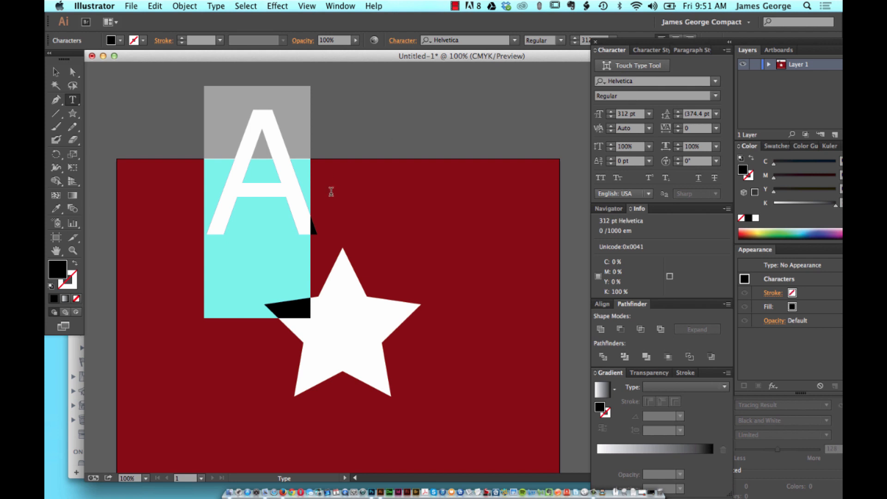
left_click(559, 40)
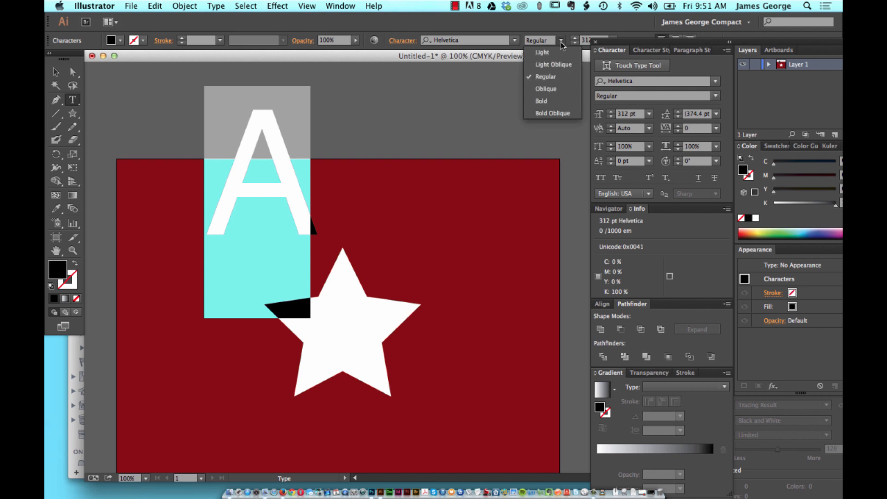
left_click(541, 101)
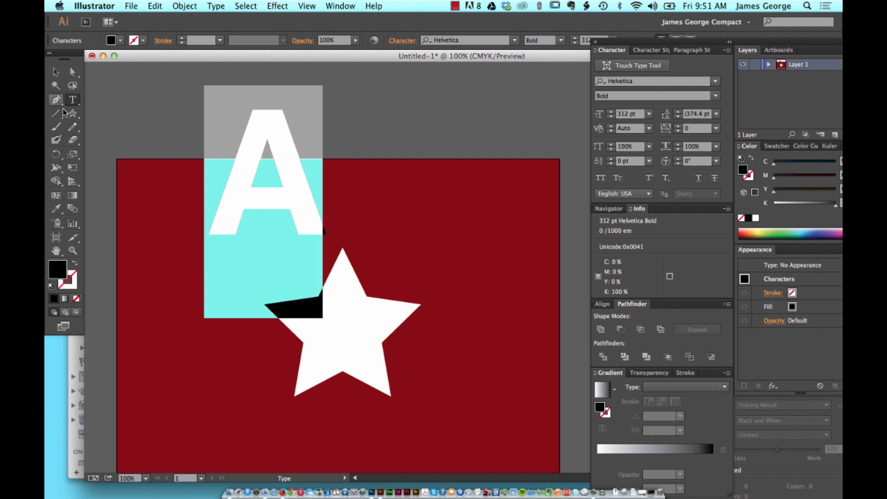
left_click(54, 72)
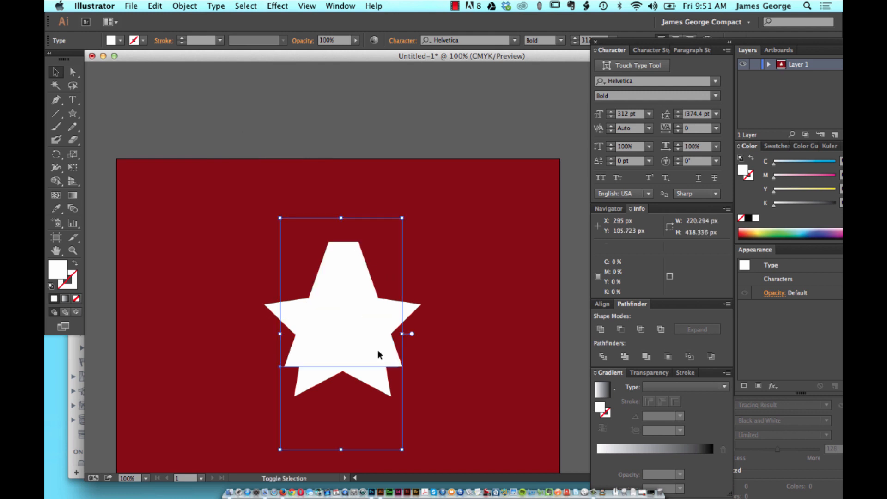
Step: Expand the Helvetica Bold A into outlines, keeping Object and Fill checked
left_click(185, 6)
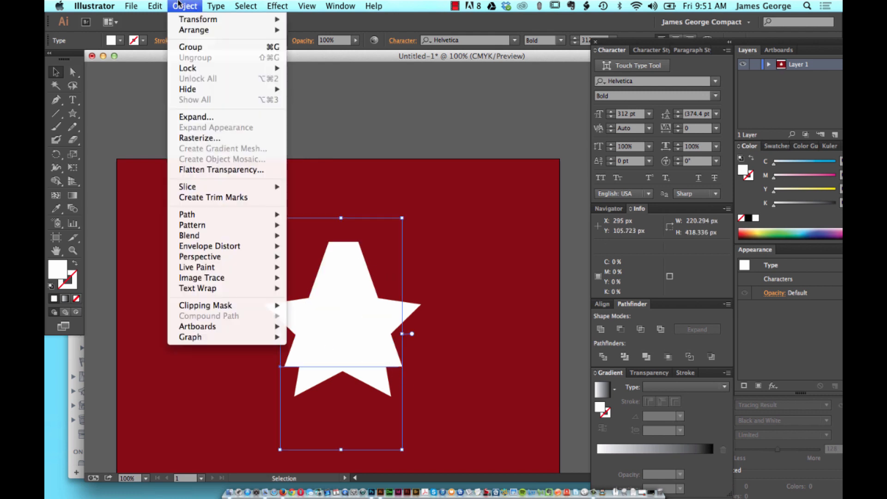
left_click(196, 116)
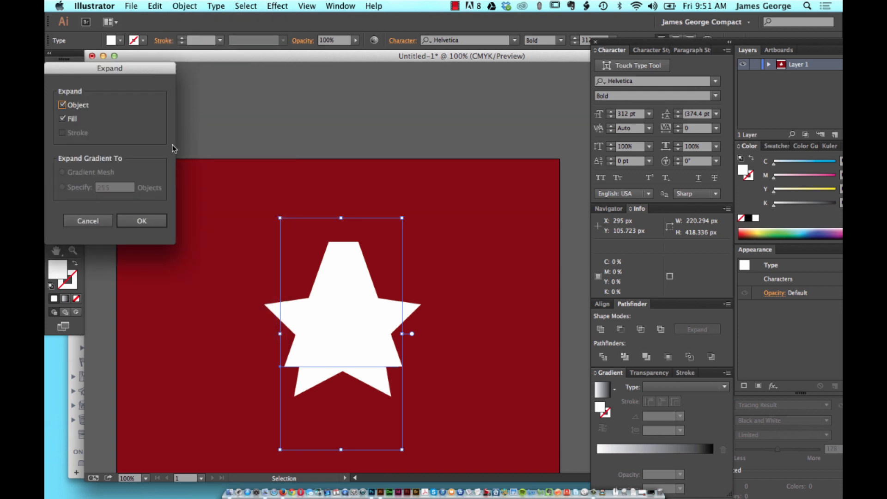
left_click(142, 221)
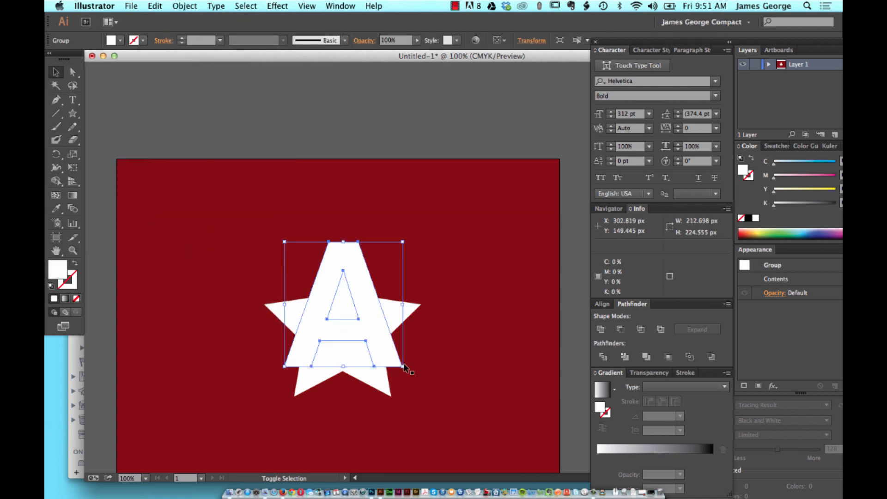
Step: Scale the outlined A up by its corner handle to span the white star
left_click_drag(404, 370, 419, 387)
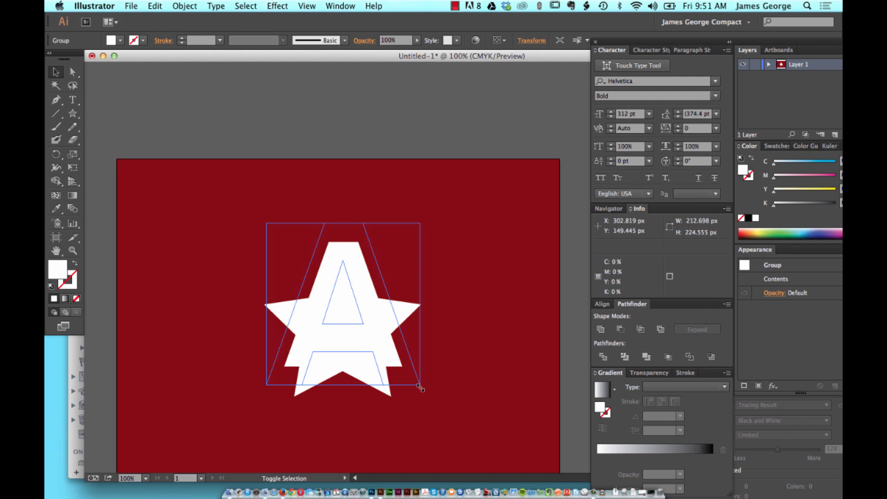
left_click_drag(419, 387, 424, 394)
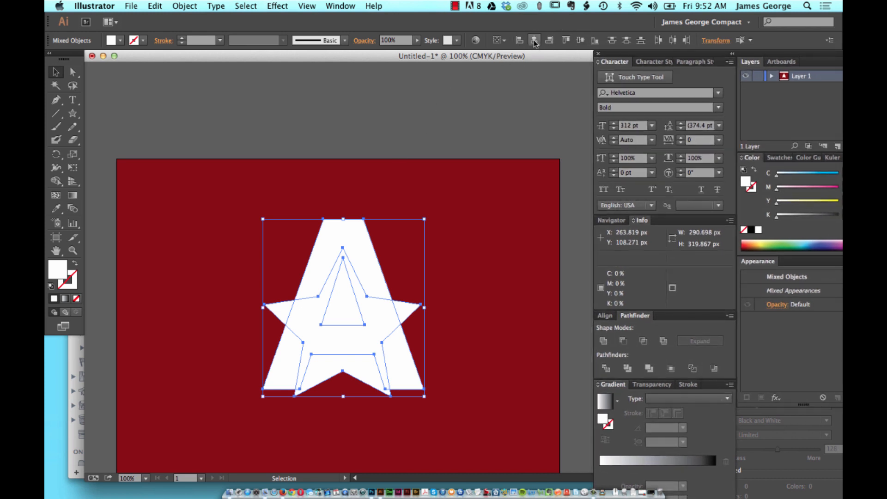
mouse_move(532, 40)
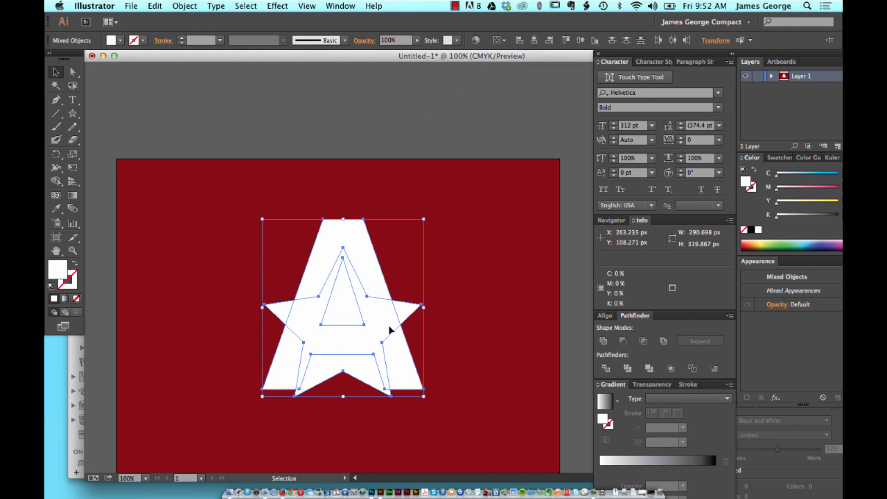
mouse_move(509, 380)
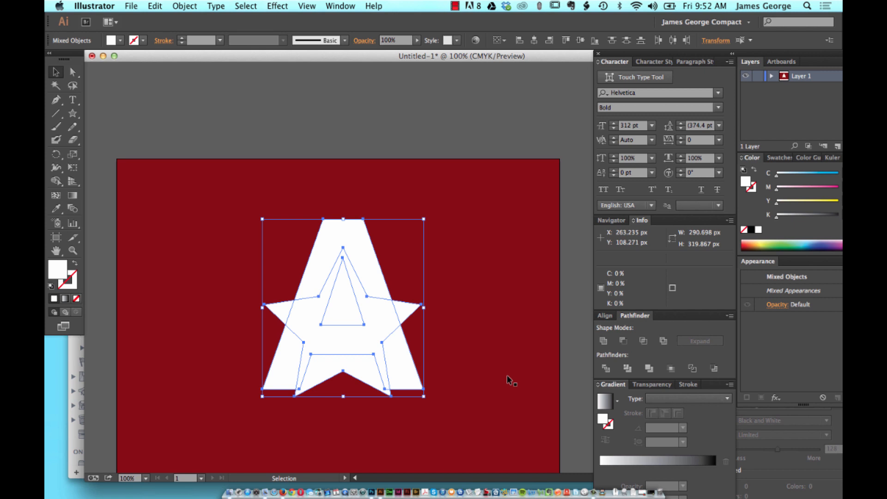
mouse_move(326, 169)
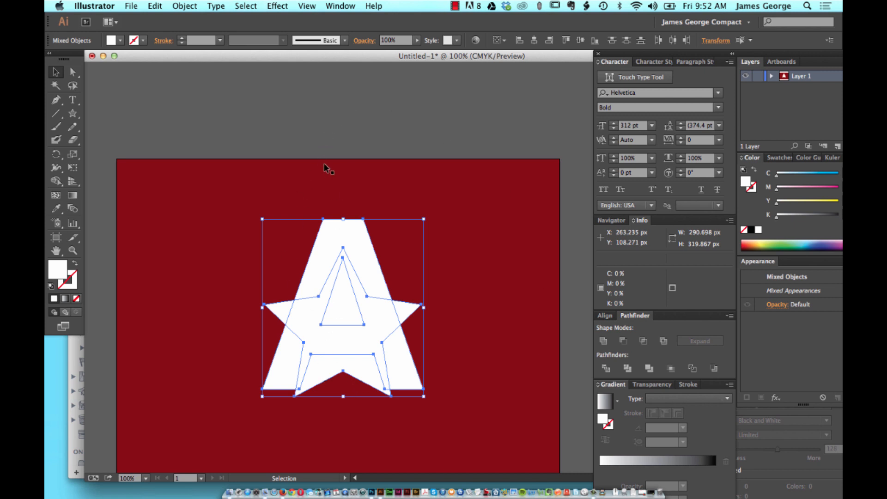
mouse_move(243, 208)
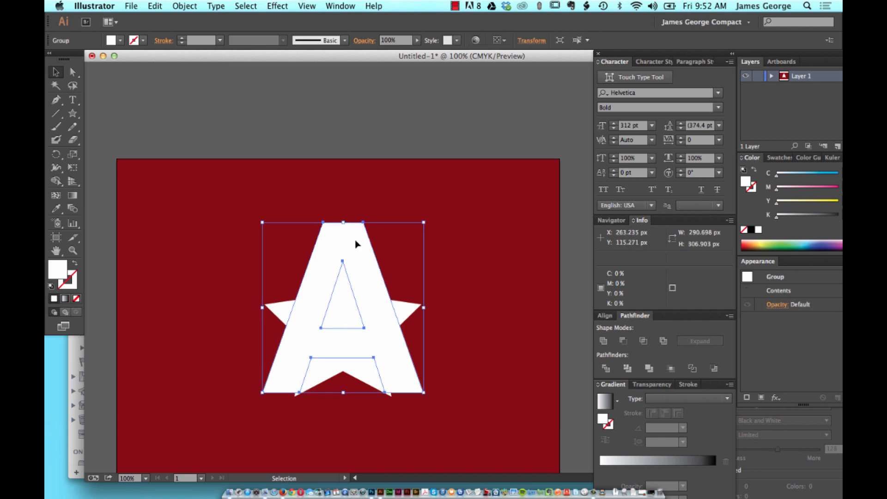
Step: Nudge the A lower on the star and Exclude their overlapping areas in Pathfinder
left_click_drag(342, 309, 342, 312)
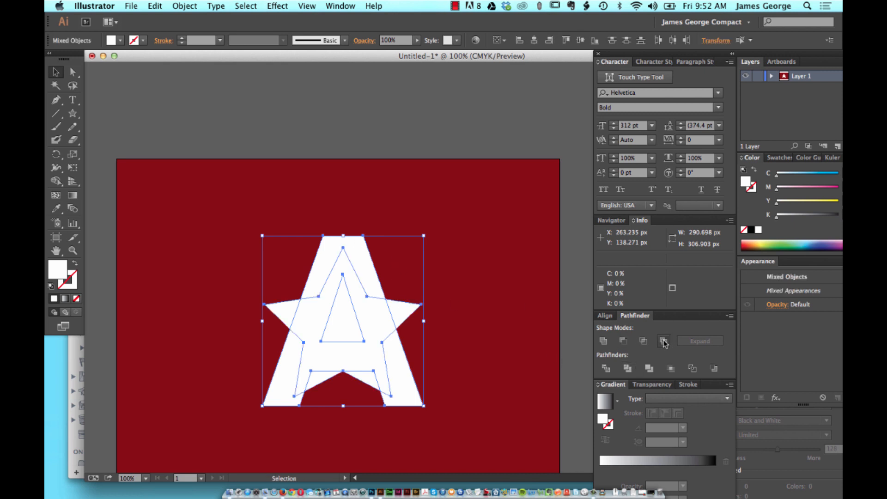
left_click(664, 342)
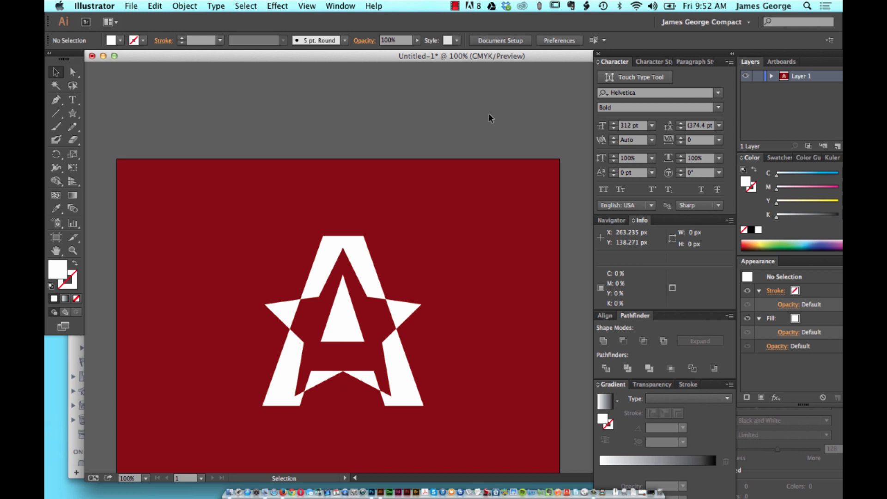
mouse_move(266, 342)
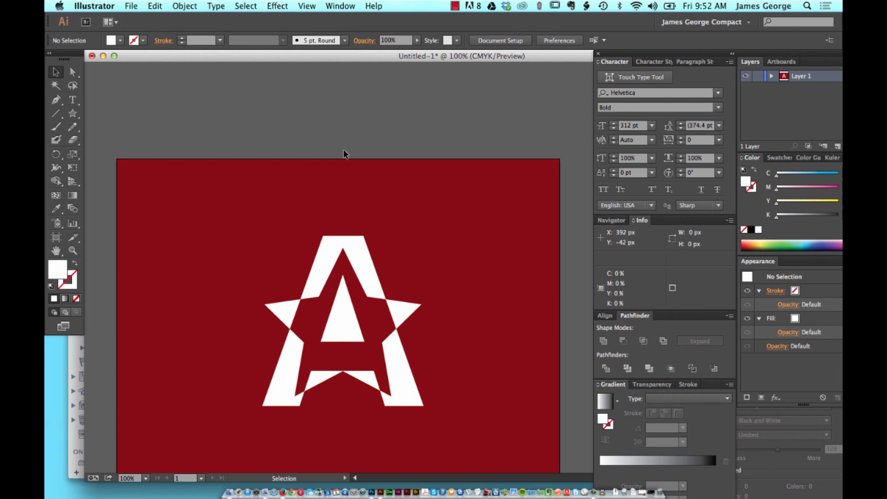
mouse_move(445, 168)
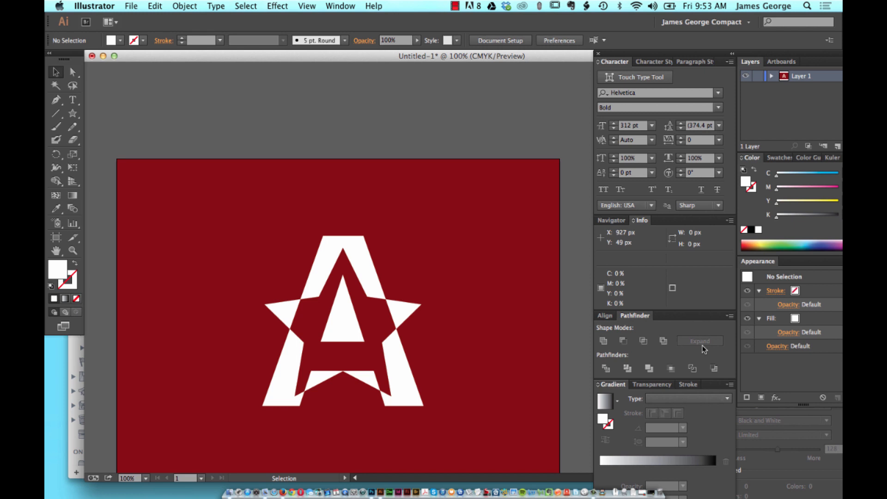
mouse_move(549, 258)
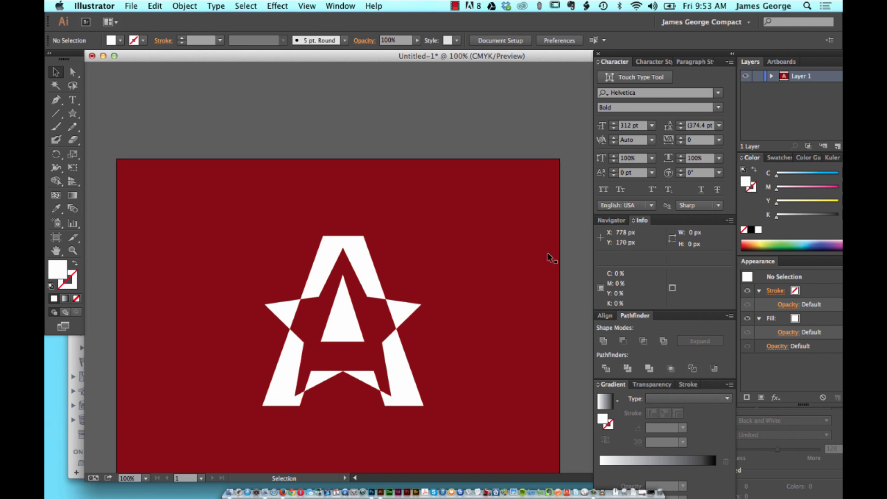
mouse_move(356, 259)
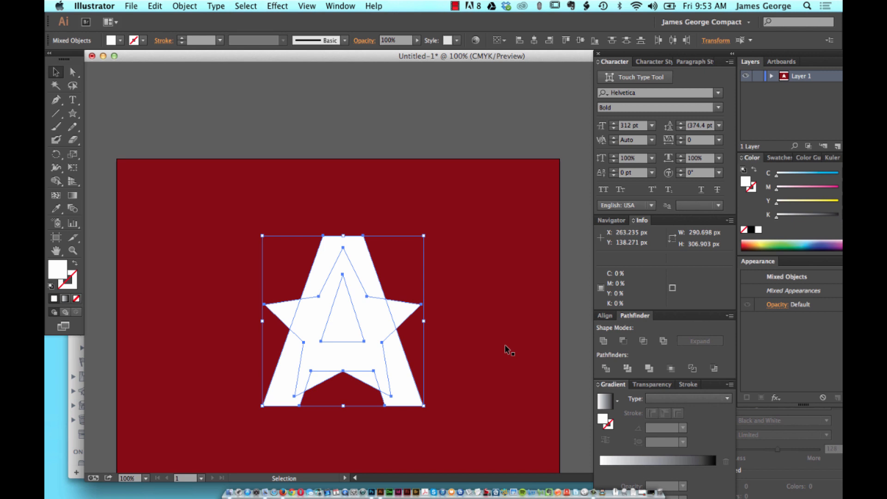
mouse_move(490, 378)
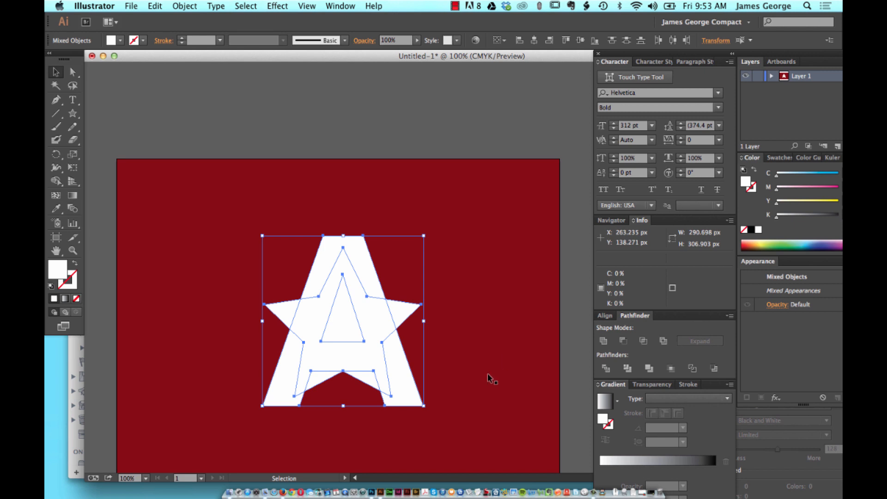
mouse_move(604, 369)
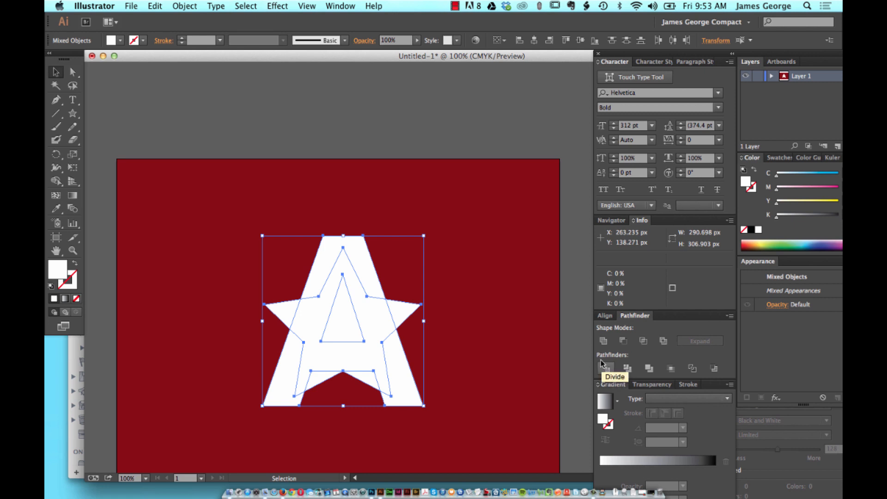
mouse_move(621, 368)
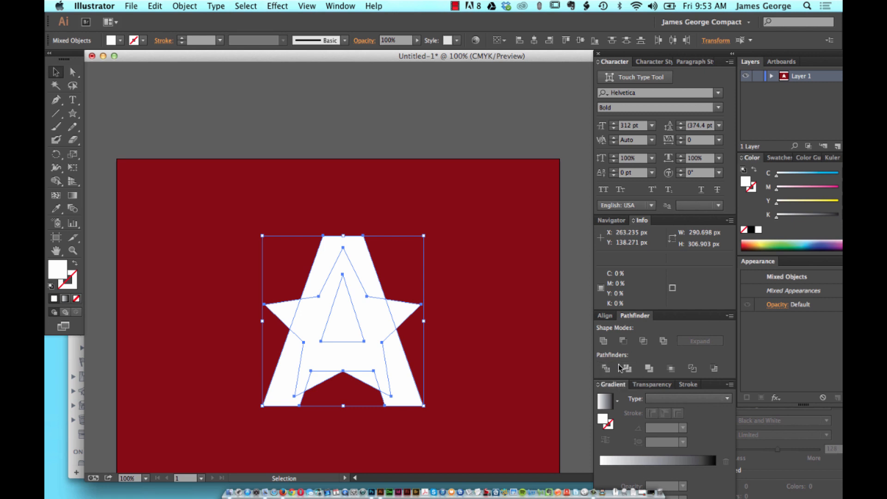
mouse_move(359, 222)
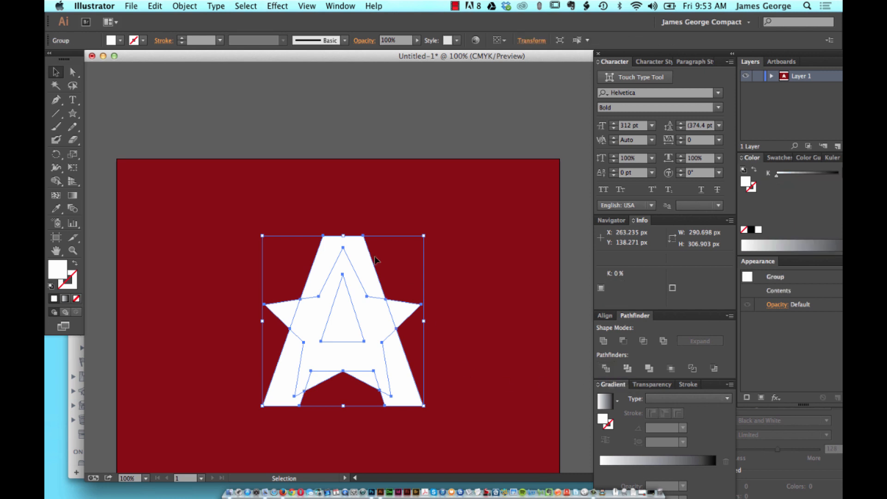
mouse_move(293, 305)
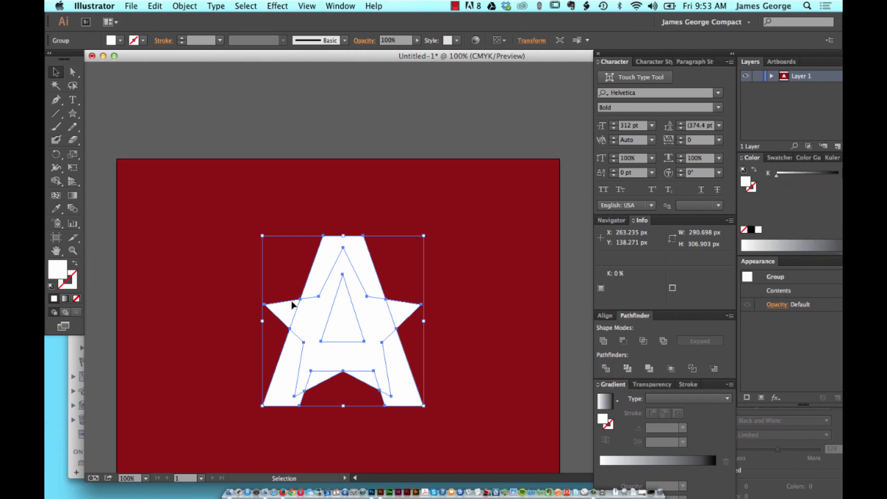
mouse_move(291, 322)
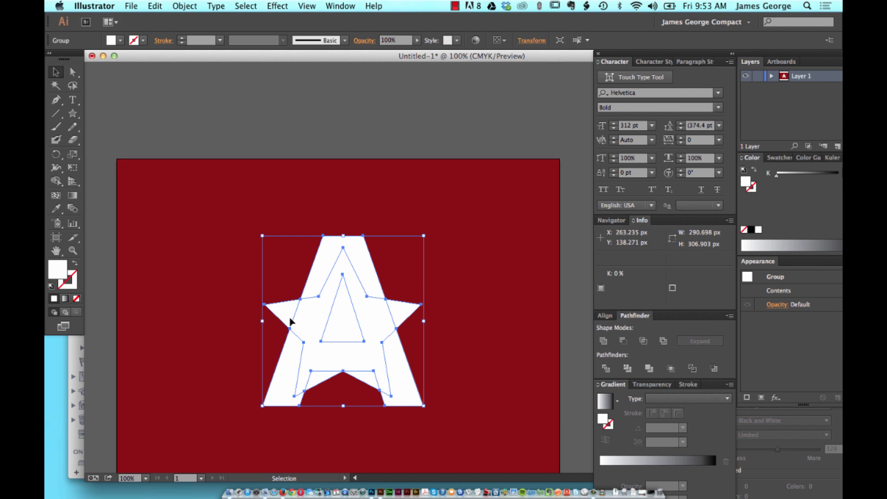
mouse_move(307, 346)
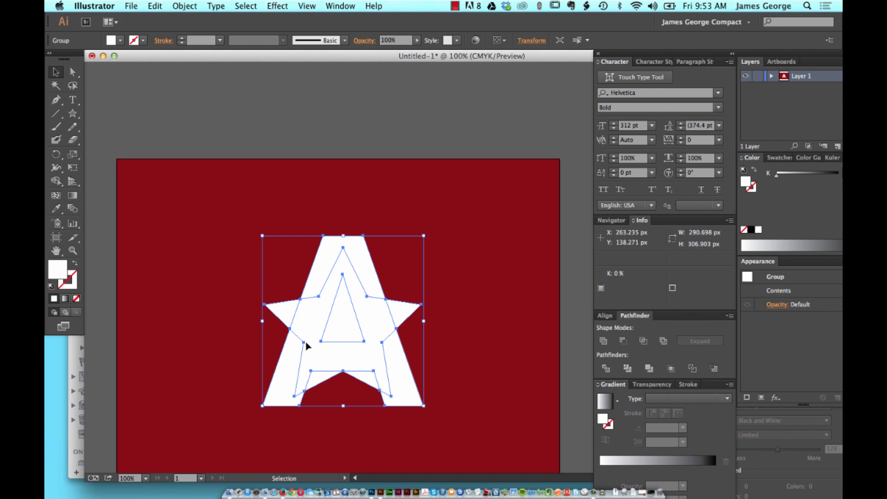
mouse_move(381, 422)
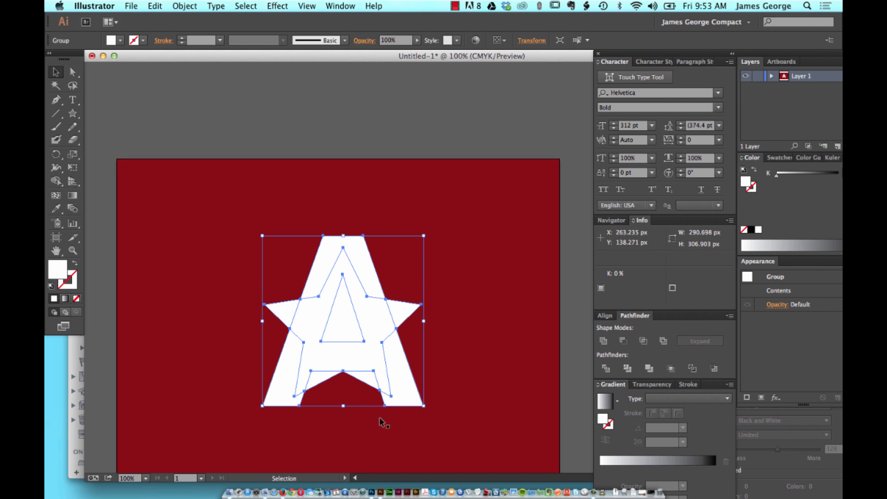
mouse_move(372, 284)
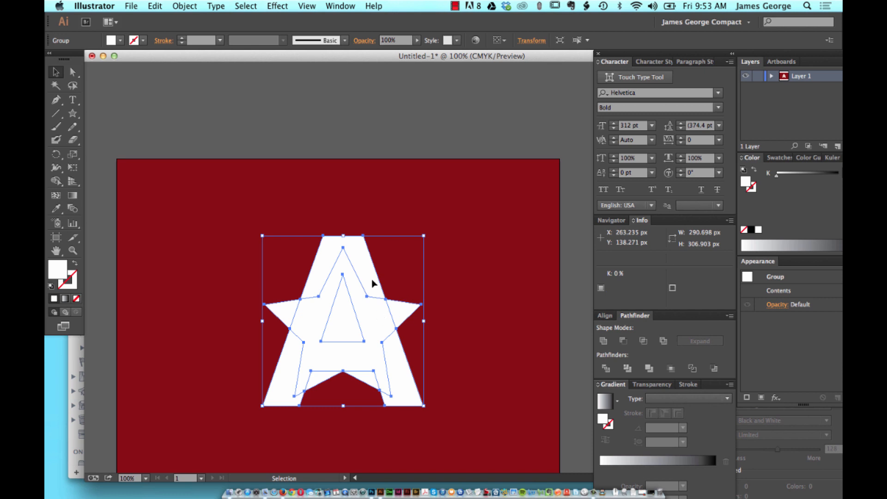
mouse_move(318, 365)
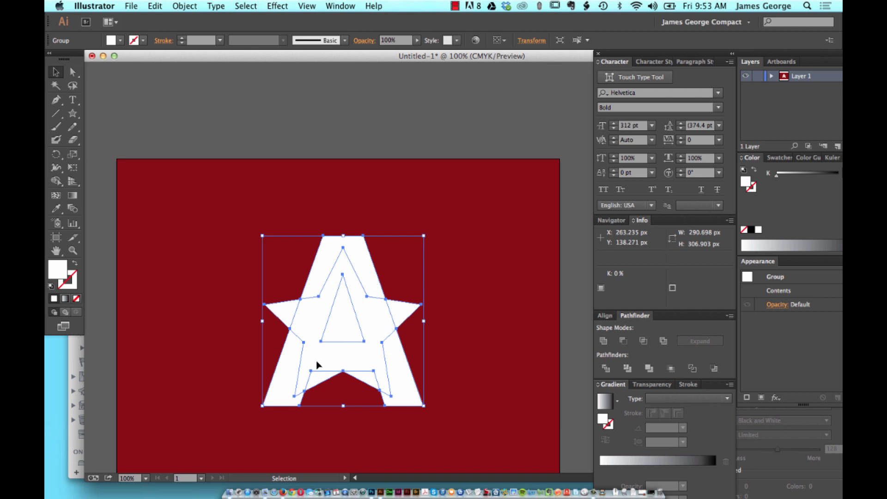
mouse_move(333, 229)
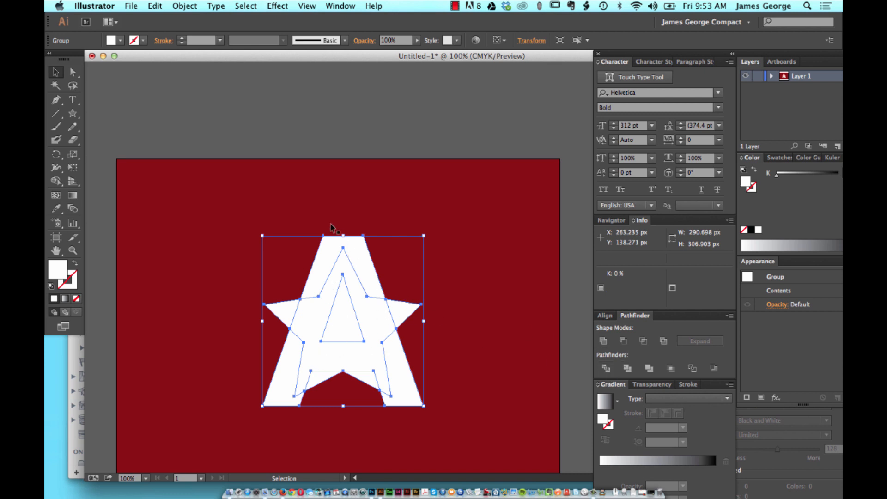
mouse_move(361, 296)
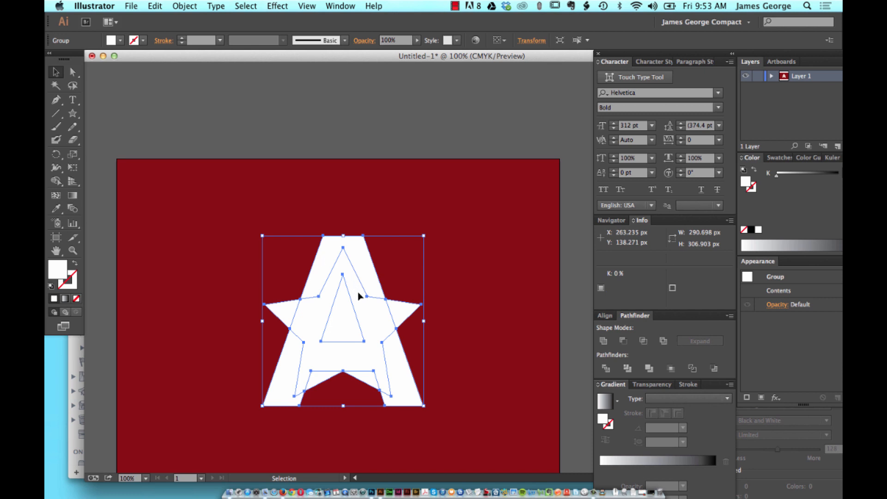
mouse_move(368, 381)
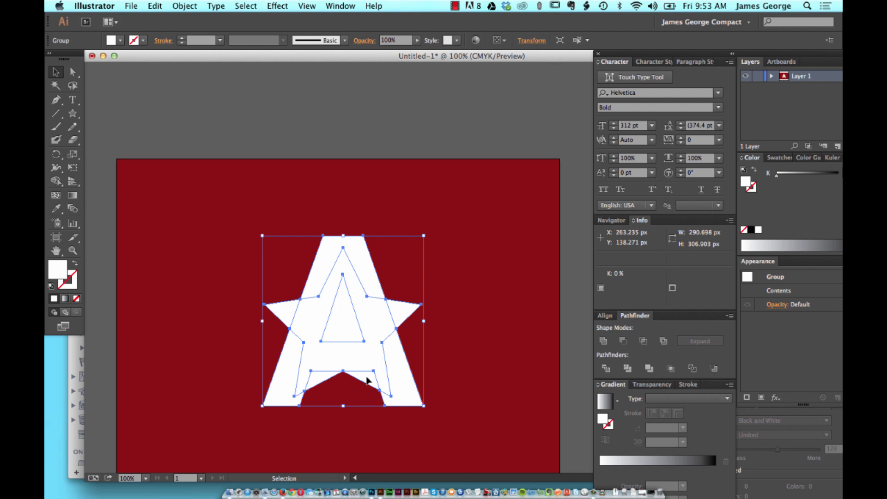
mouse_move(284, 376)
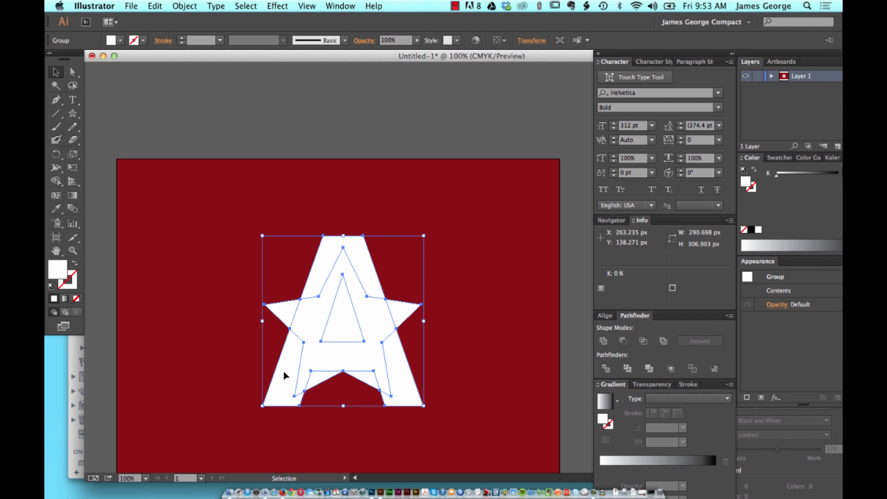
mouse_move(241, 79)
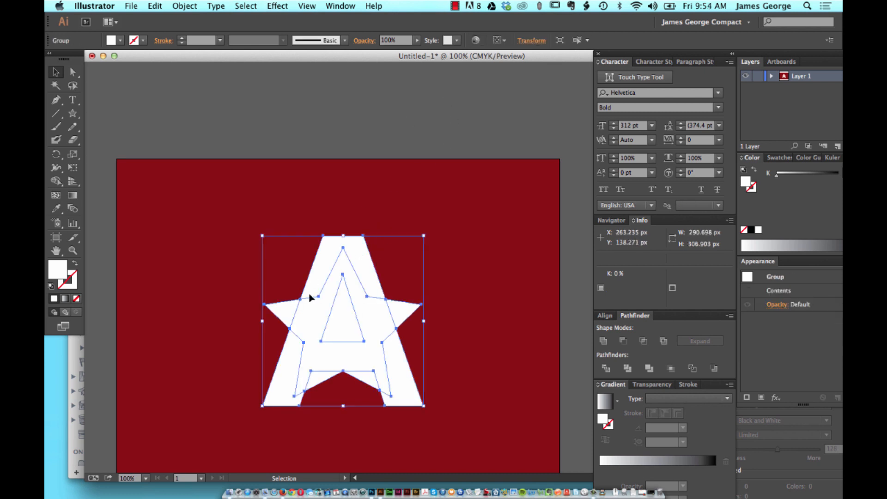
Step: Deselect the divided A and star pieces to inspect the result
left_click(184, 6)
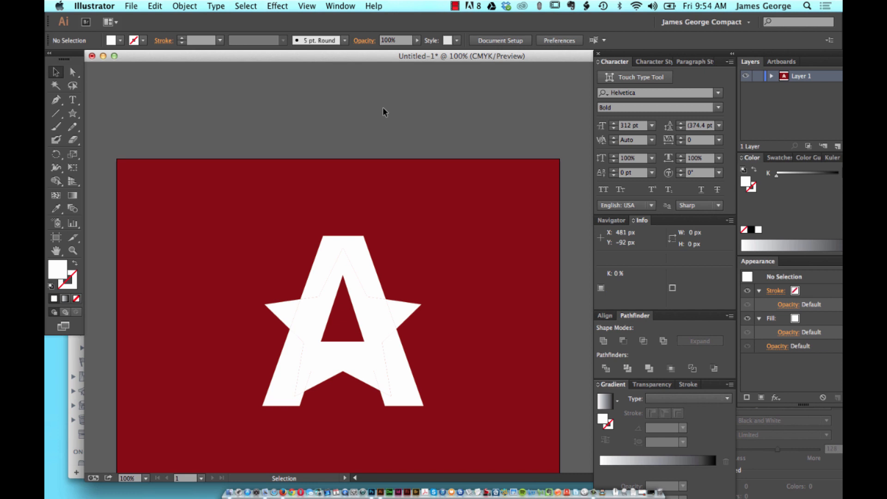
mouse_move(368, 352)
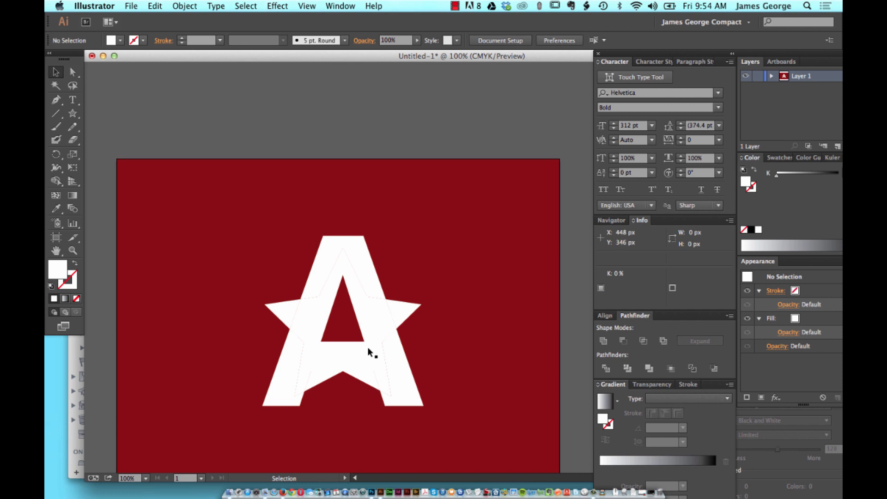
mouse_move(336, 372)
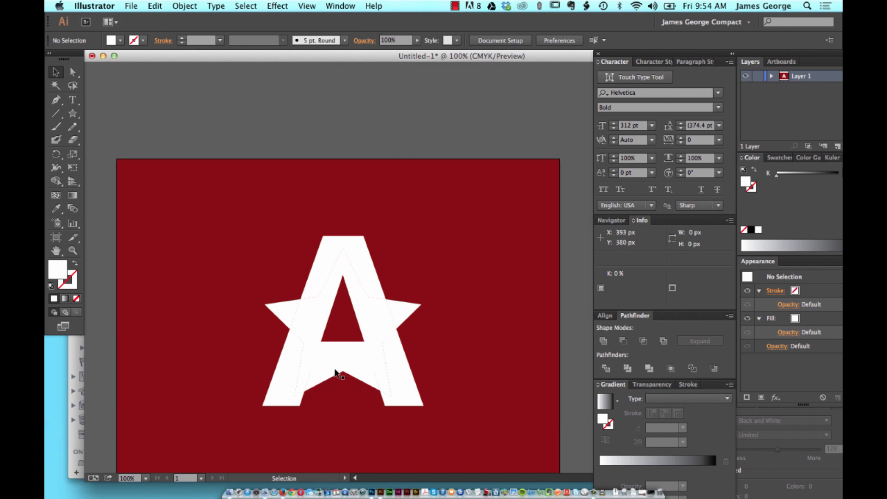
mouse_move(354, 358)
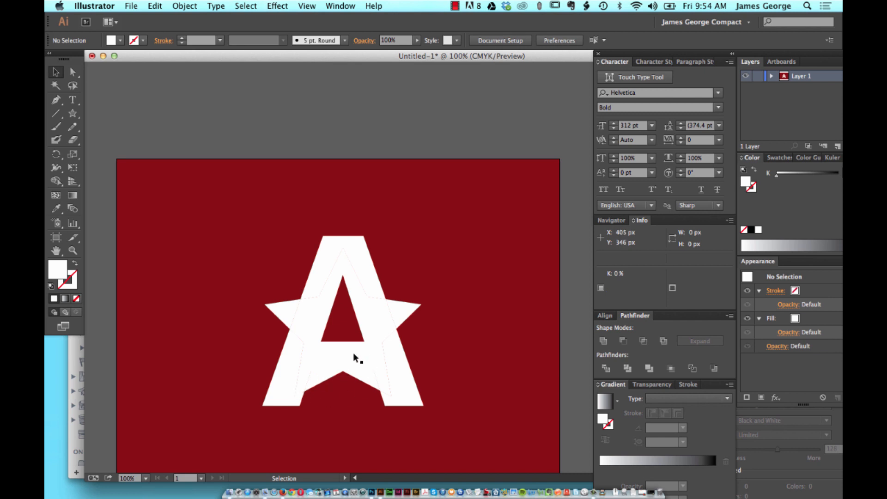
mouse_move(338, 296)
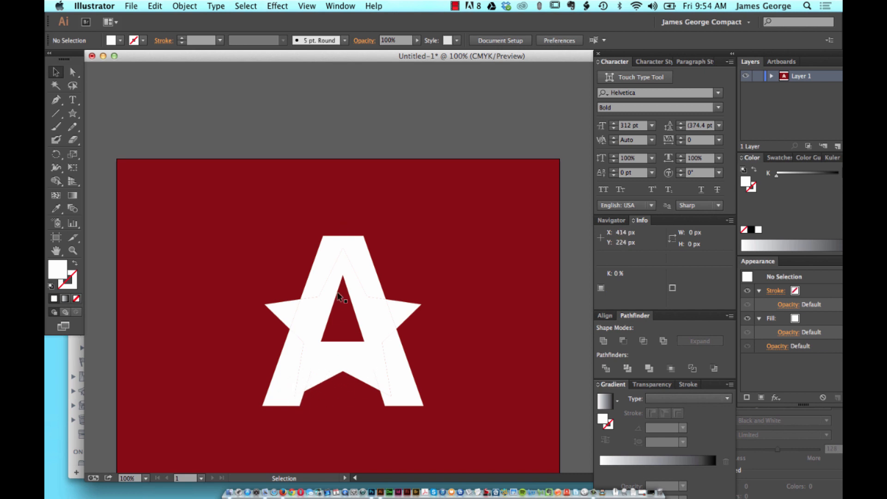
mouse_move(568, 279)
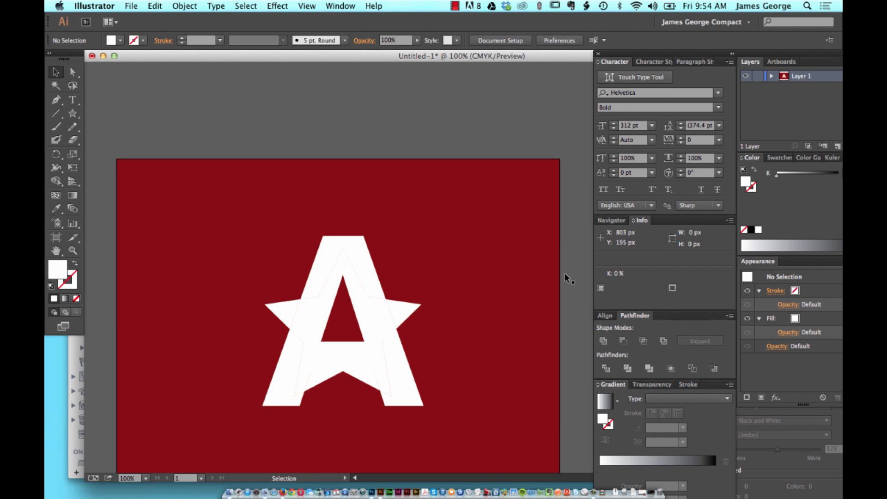
mouse_move(328, 297)
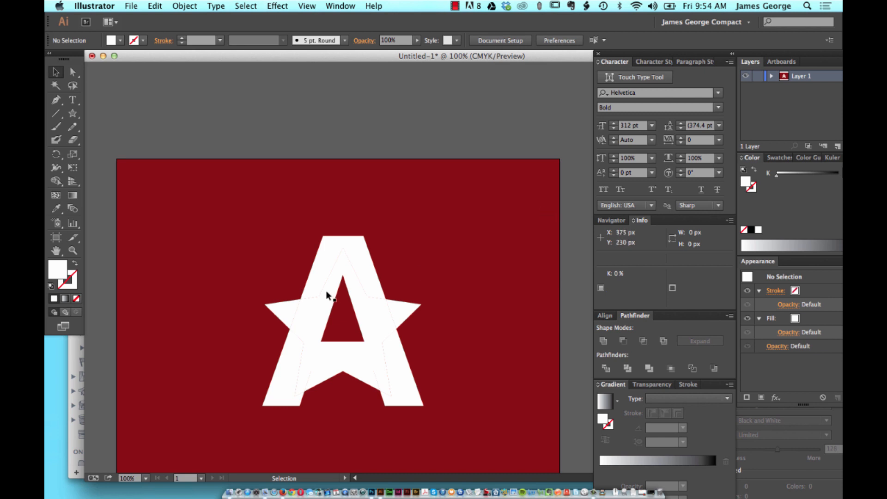
mouse_move(400, 249)
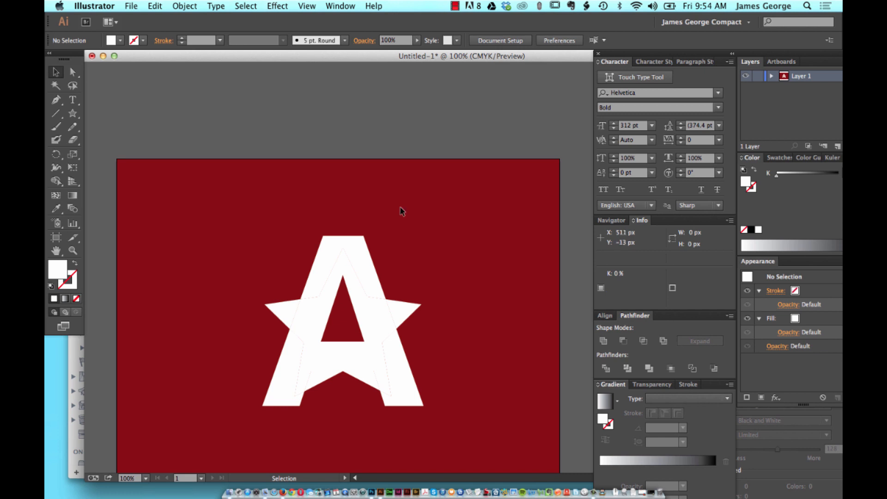
mouse_move(407, 141)
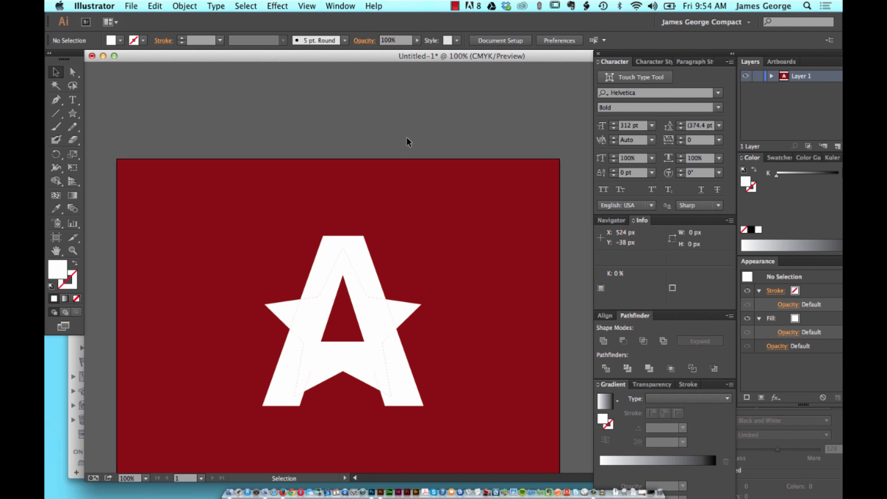